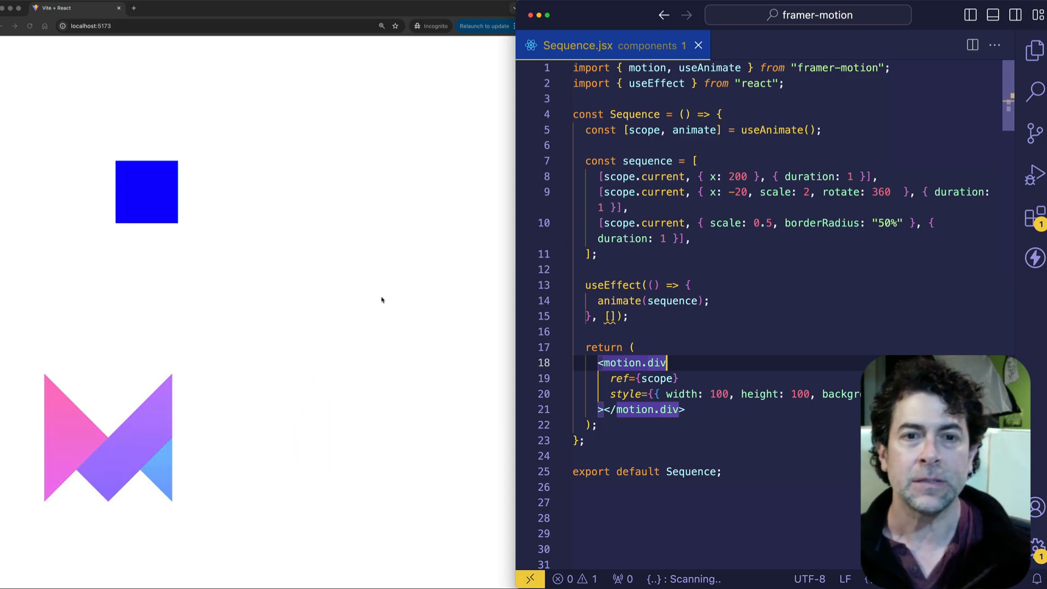
Point out the animate function and scope reference returned by useAnimate
click(706, 284)
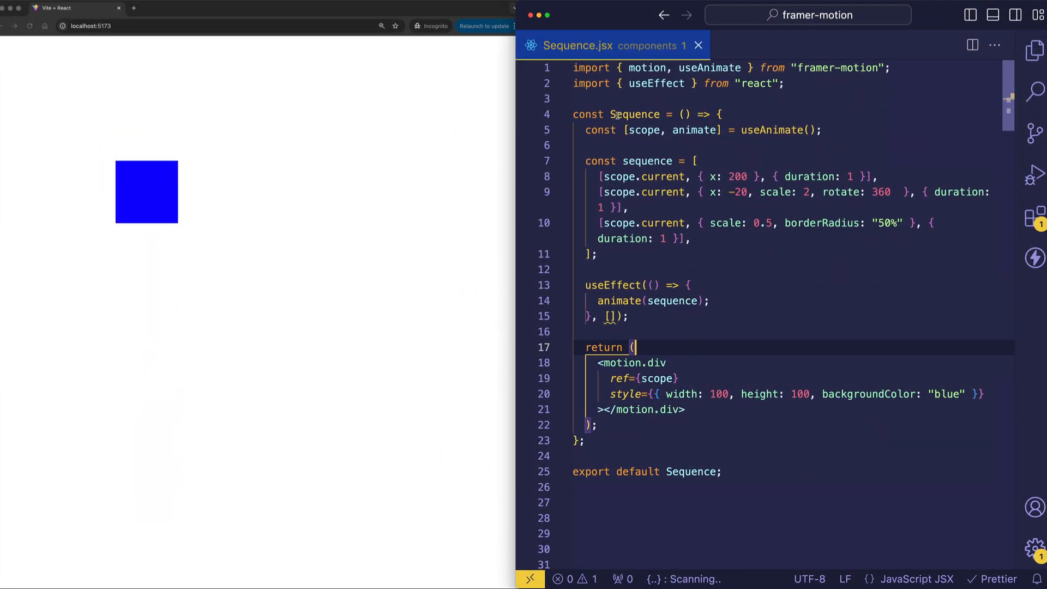
click(628, 316)
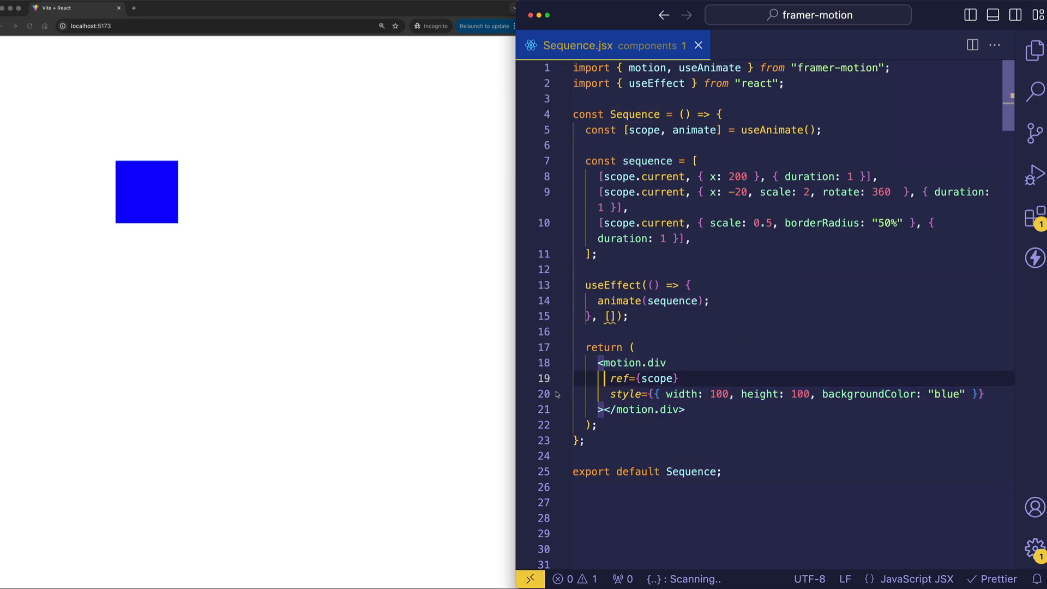
click(694, 394)
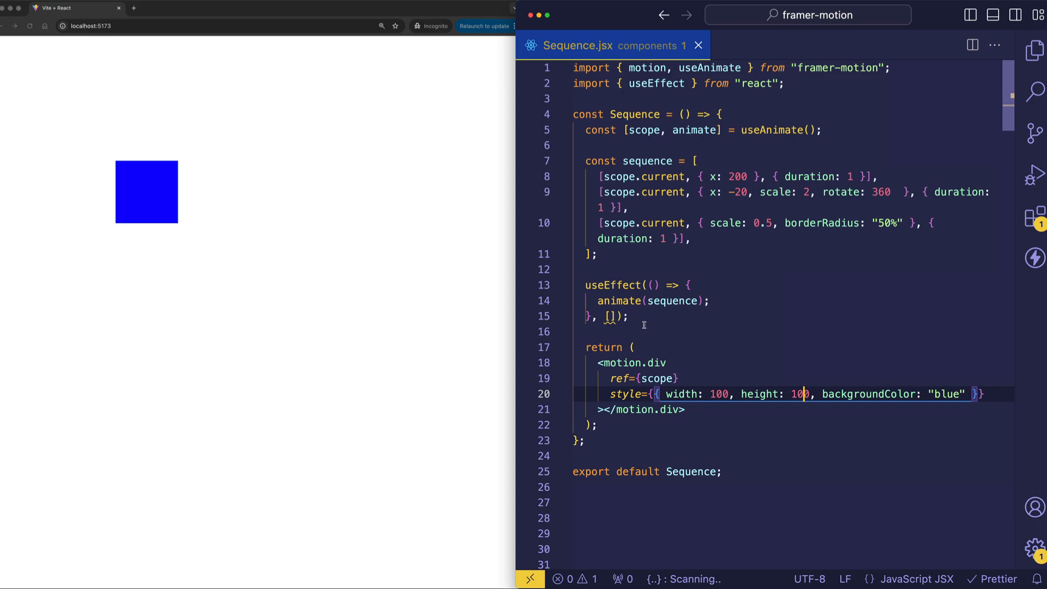
mouse_move(446, 239)
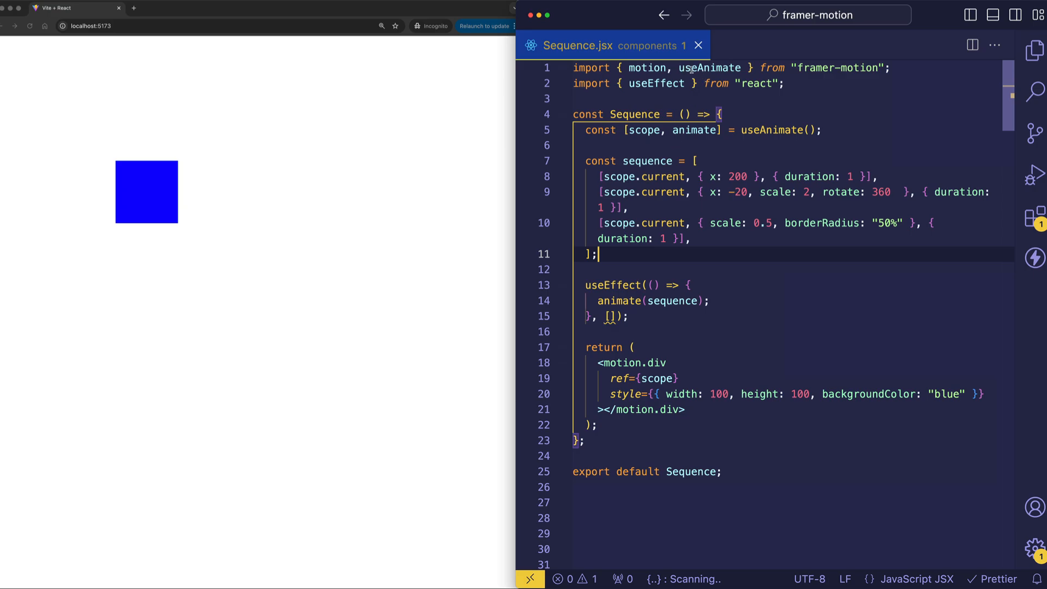
mouse_move(731, 69)
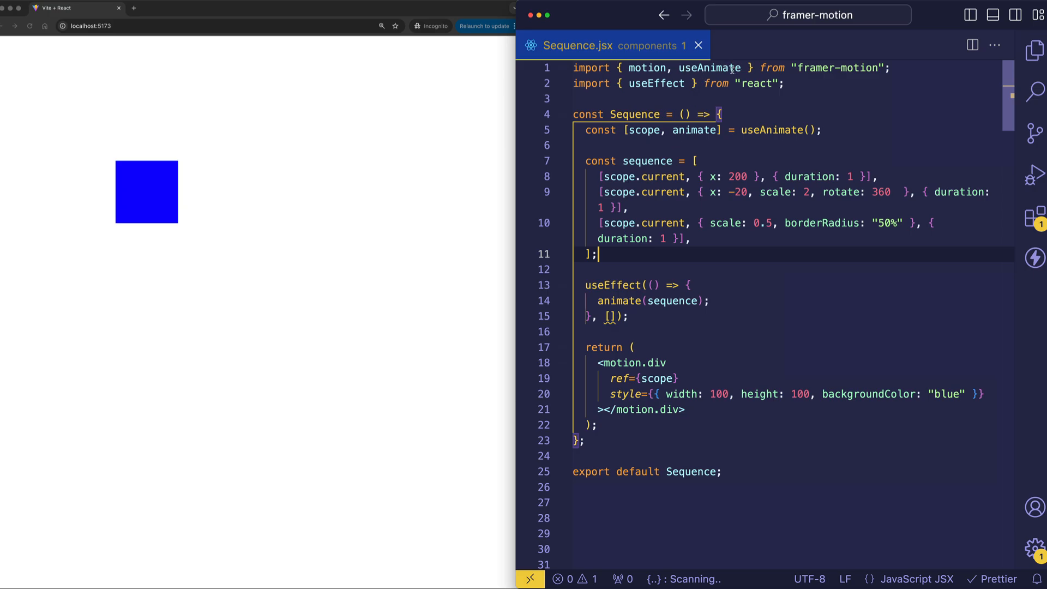
click(824, 130)
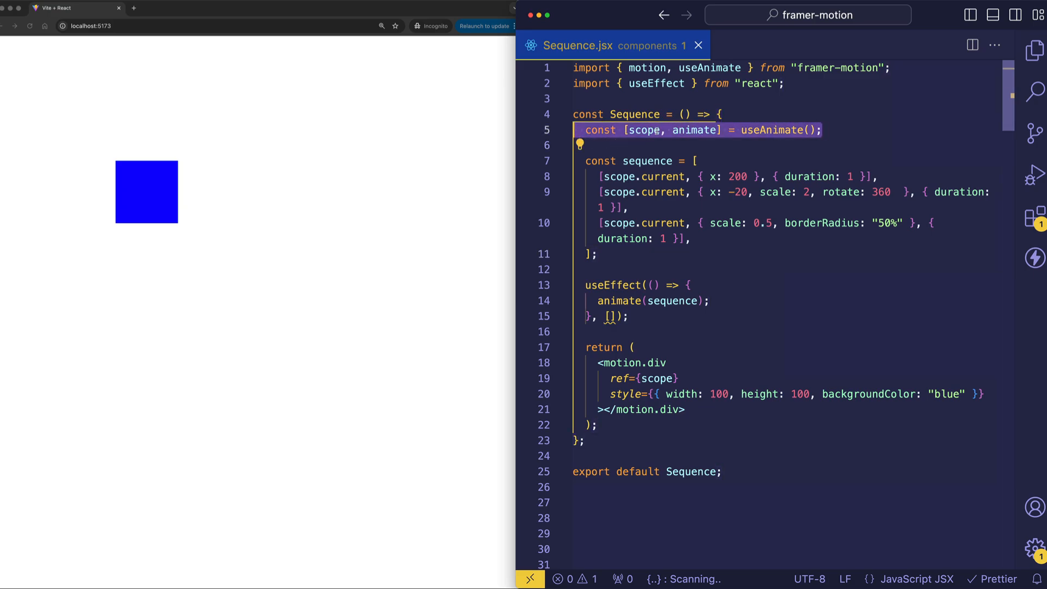
double_click(694, 130)
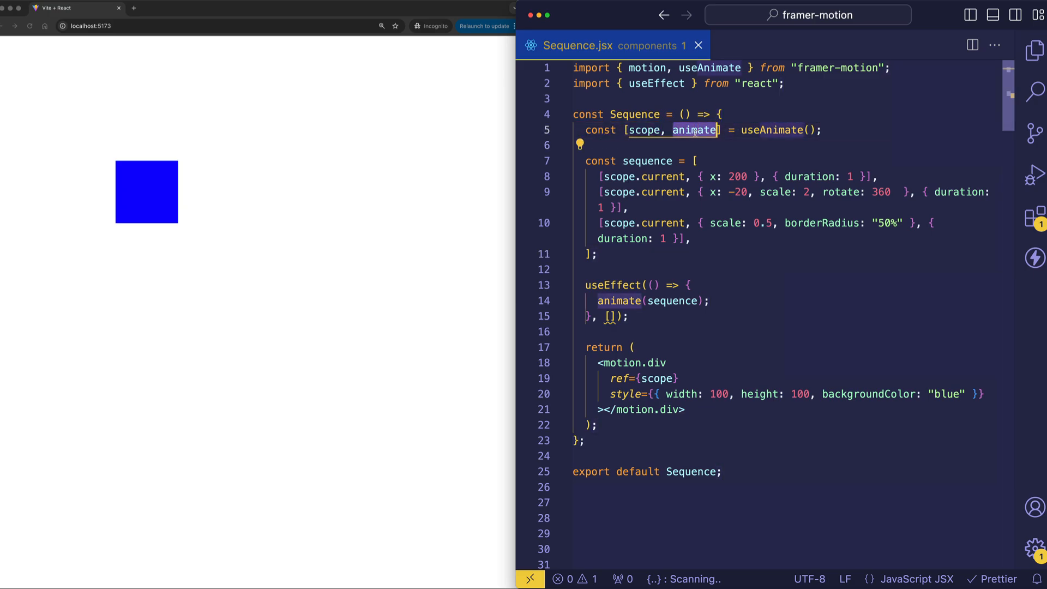
double_click(644, 130)
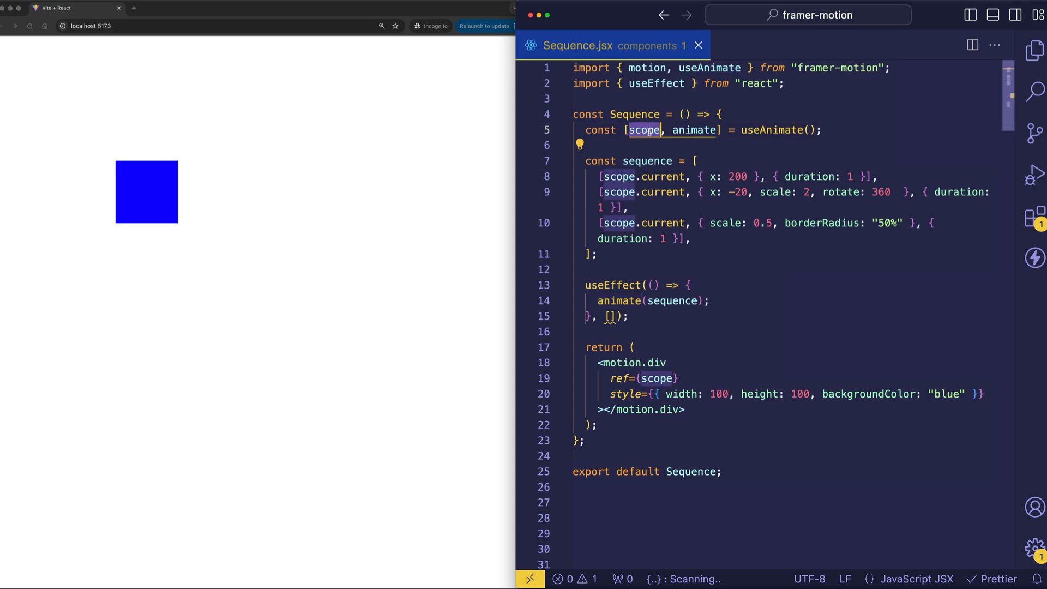
double_click(694, 130)
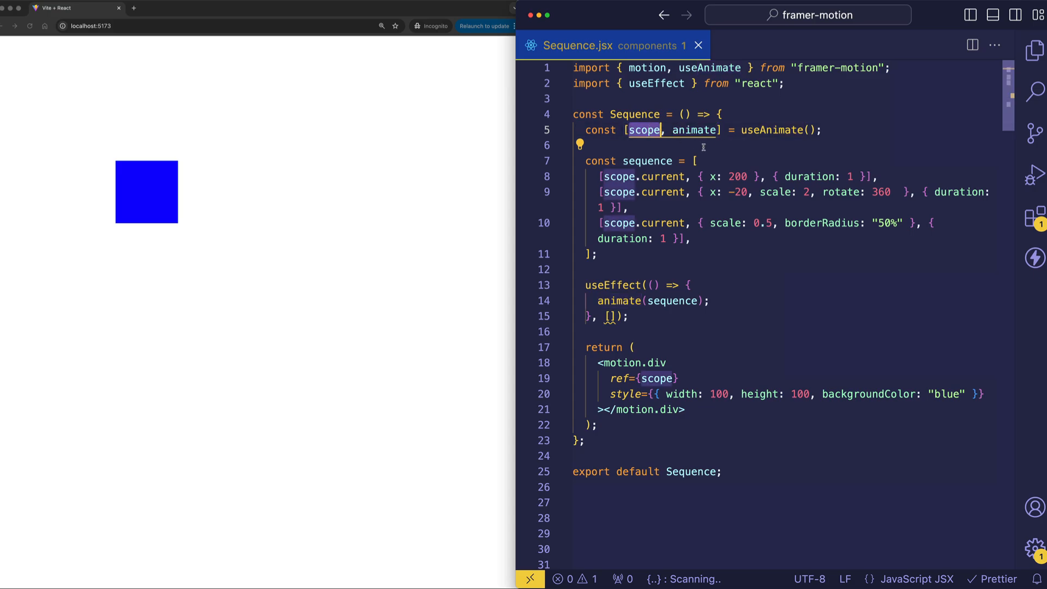
mouse_move(700, 153)
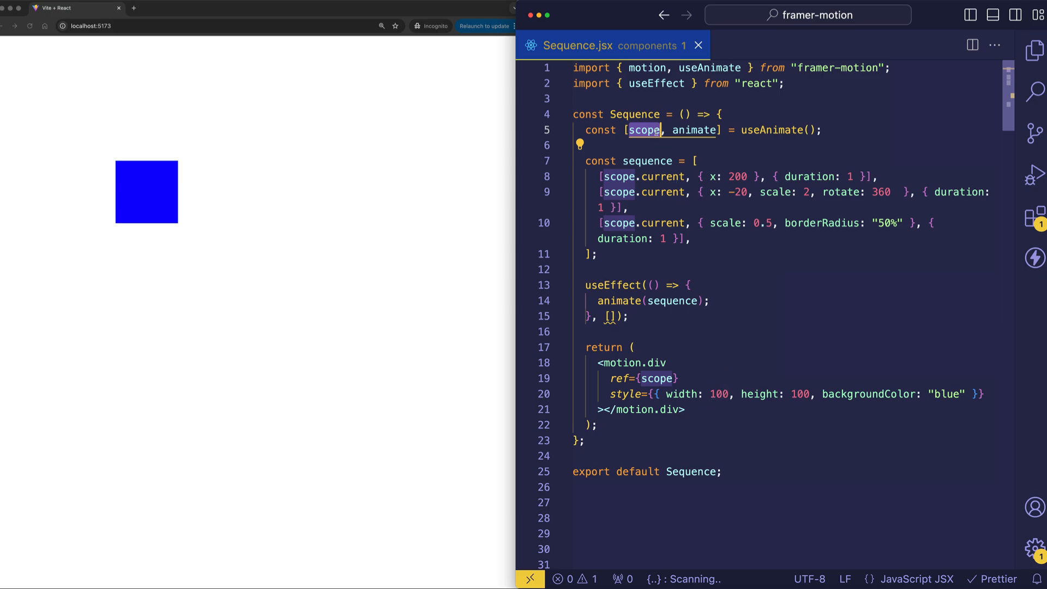
Highlight the motion.div element and the useEffect lines that run the sequence
click(677, 379)
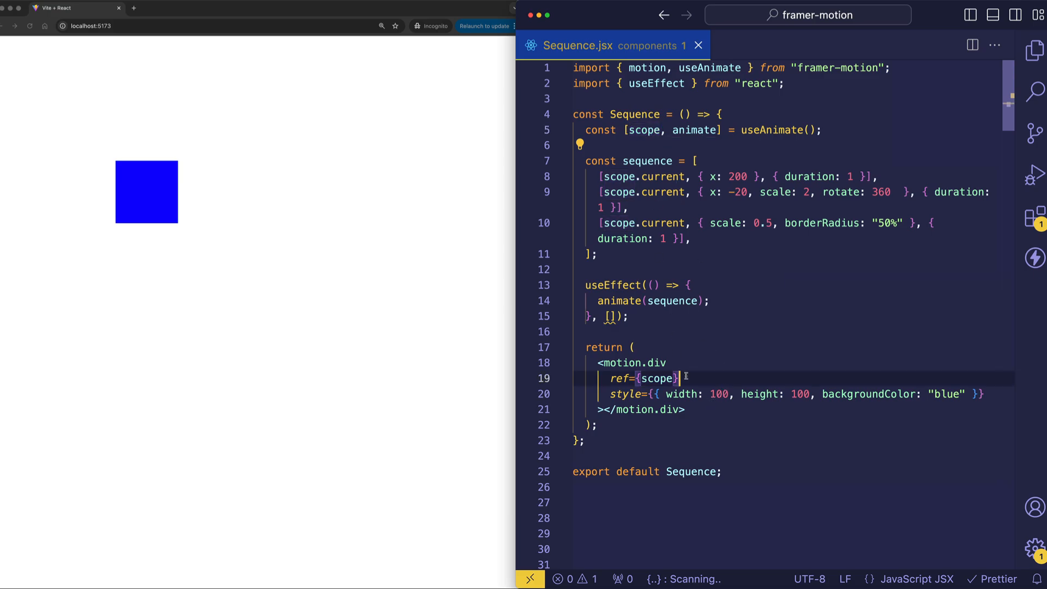
double_click(642, 378)
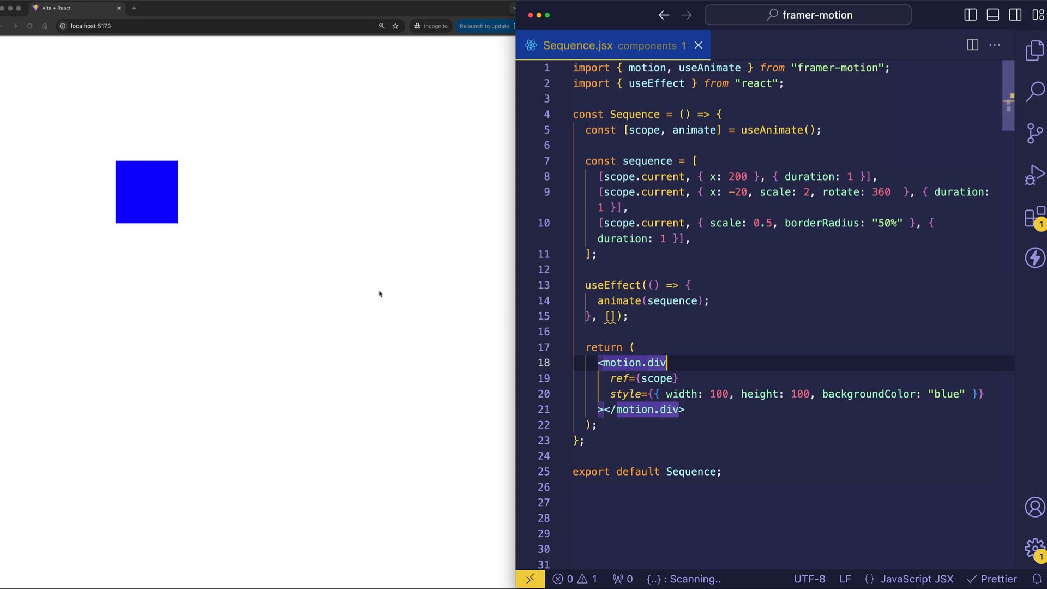
mouse_move(274, 185)
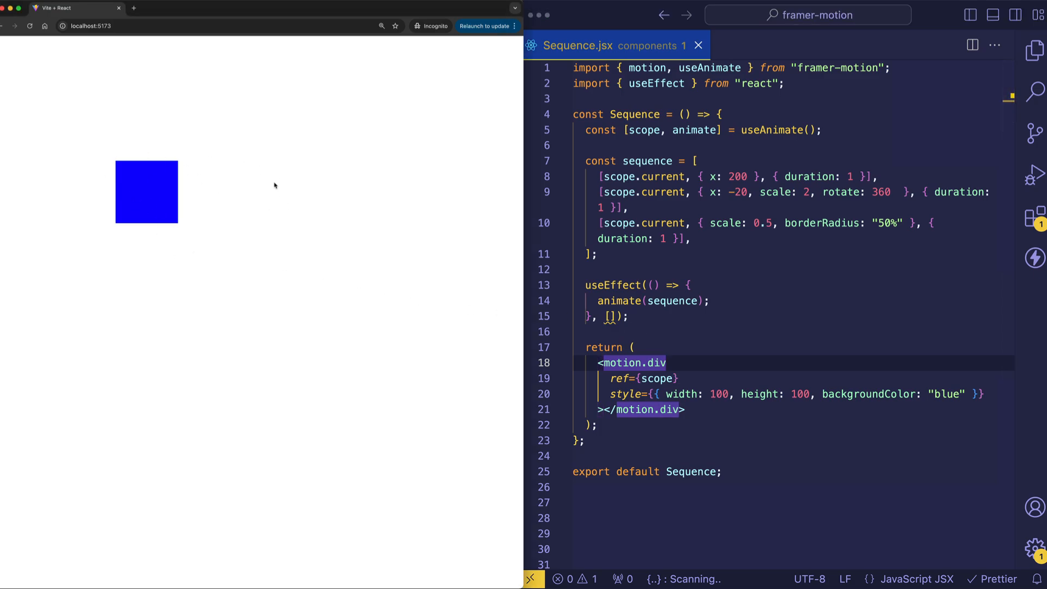
click(680, 378)
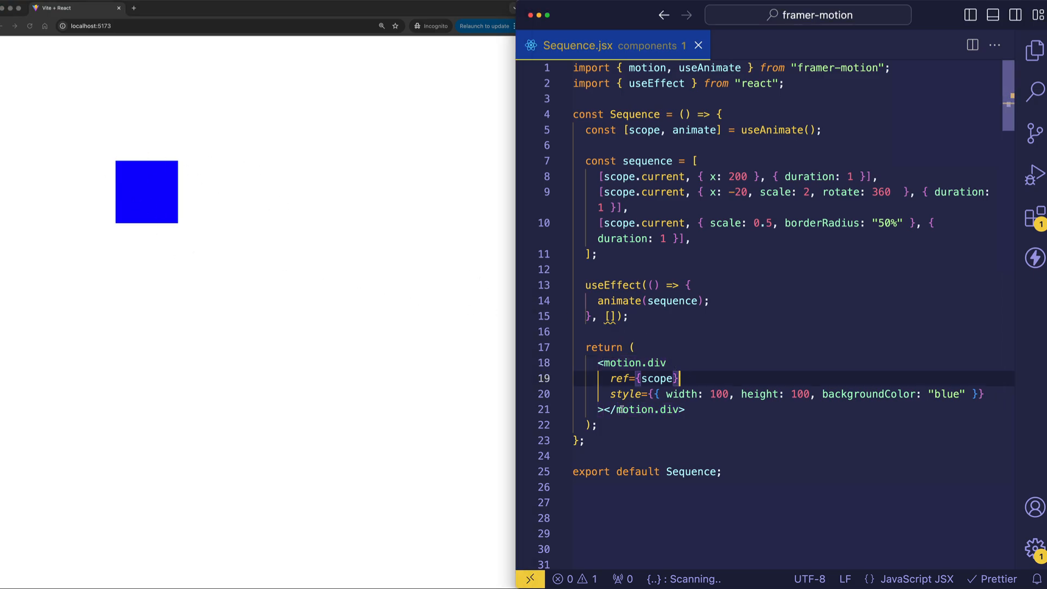
mouse_move(694, 436)
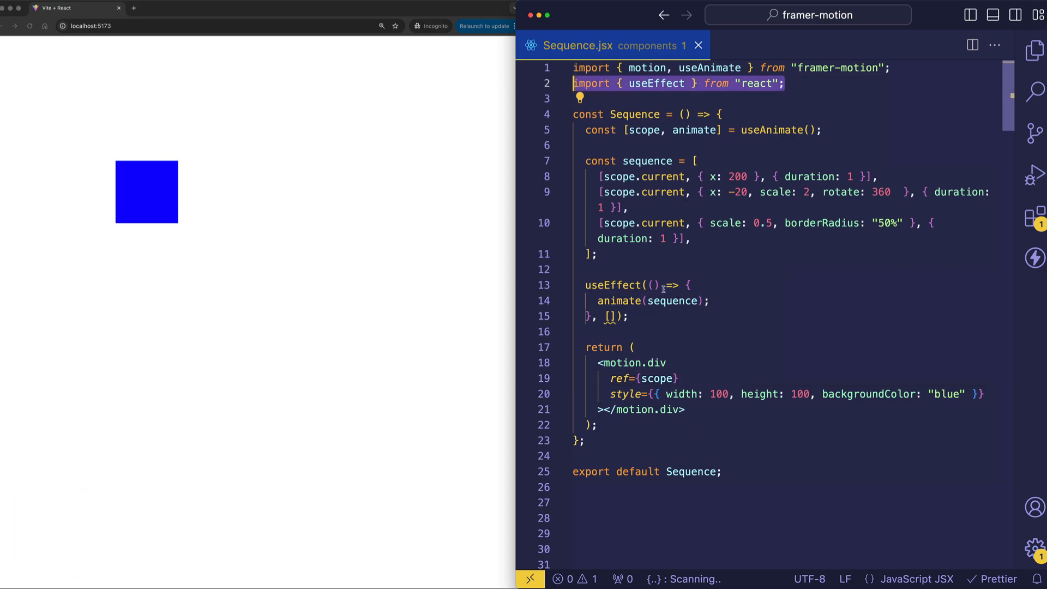
click(608, 316)
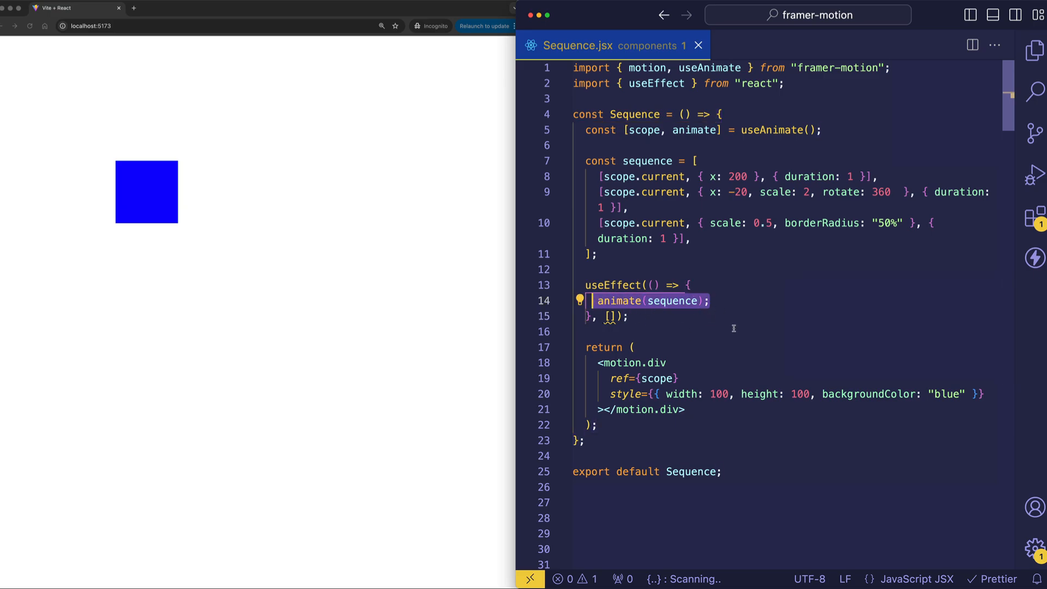
mouse_move(741, 296)
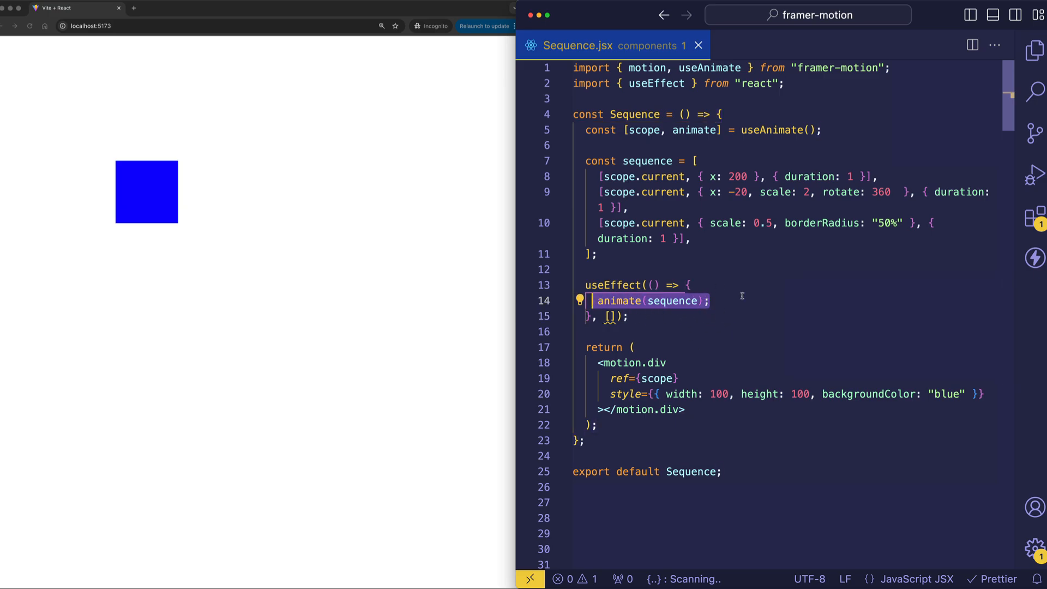
click(712, 301)
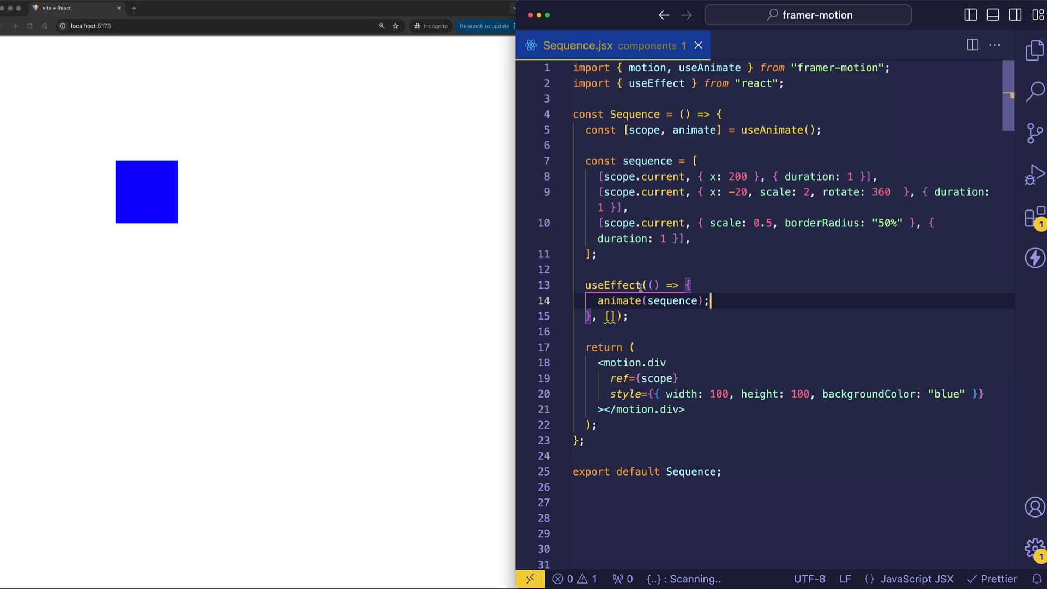
double_click(620, 301)
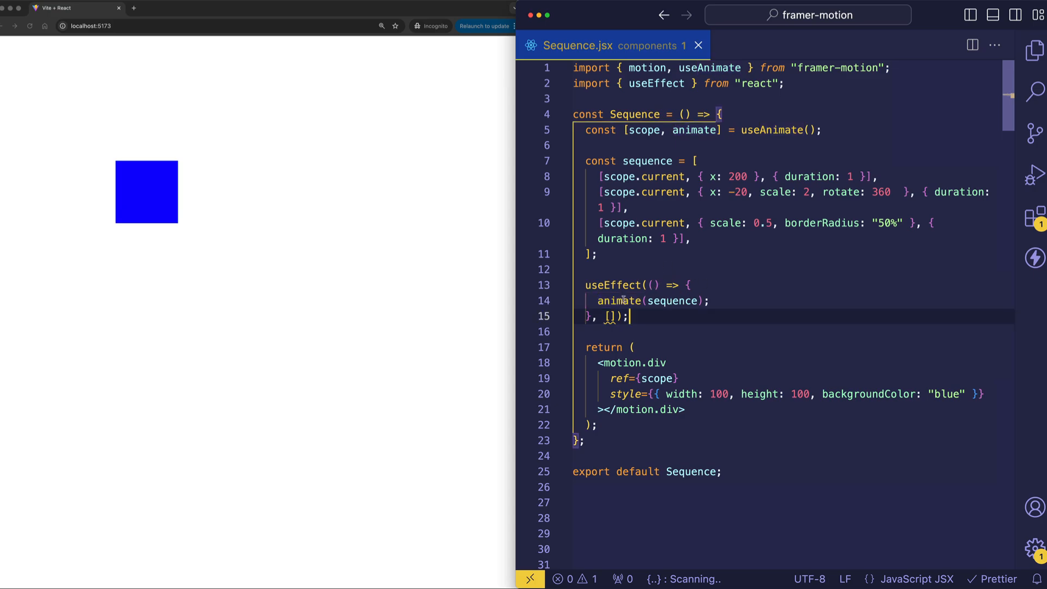
double_click(619, 301)
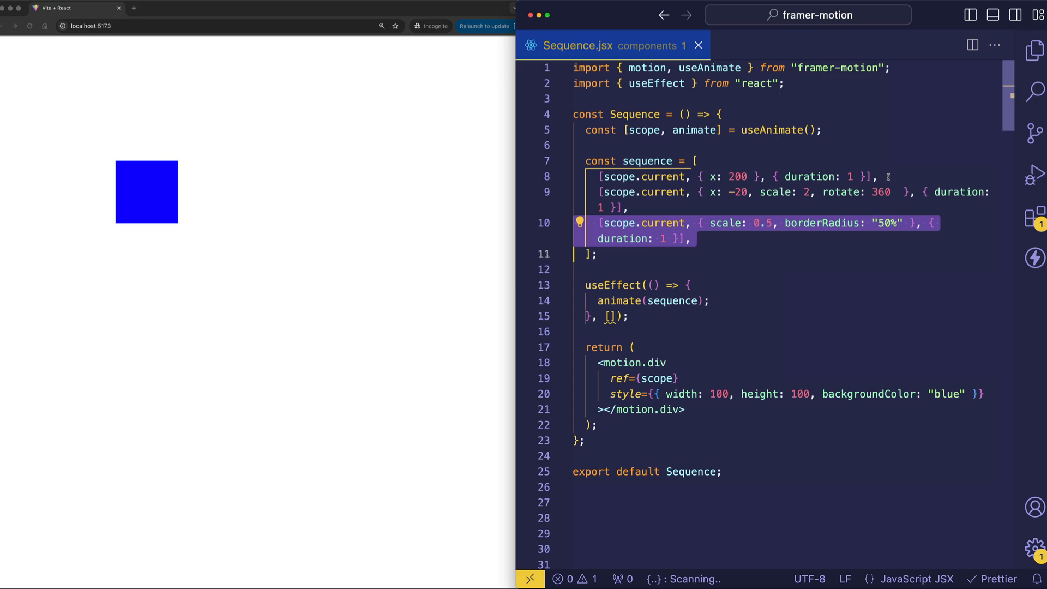
Walk through the first step's duration option and the second step's scale and rotate values
click(881, 176)
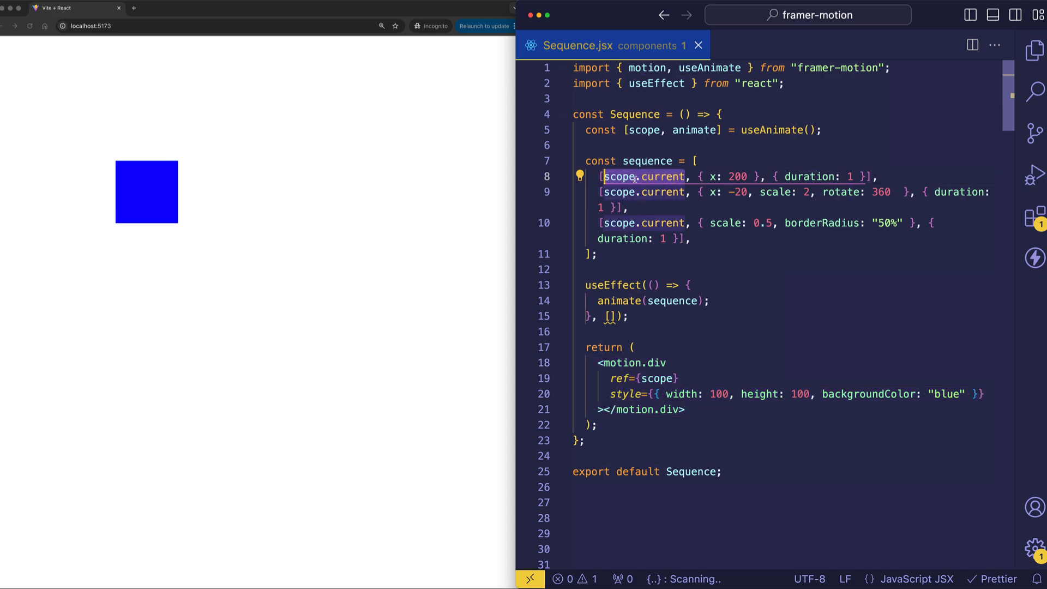
click(620, 191)
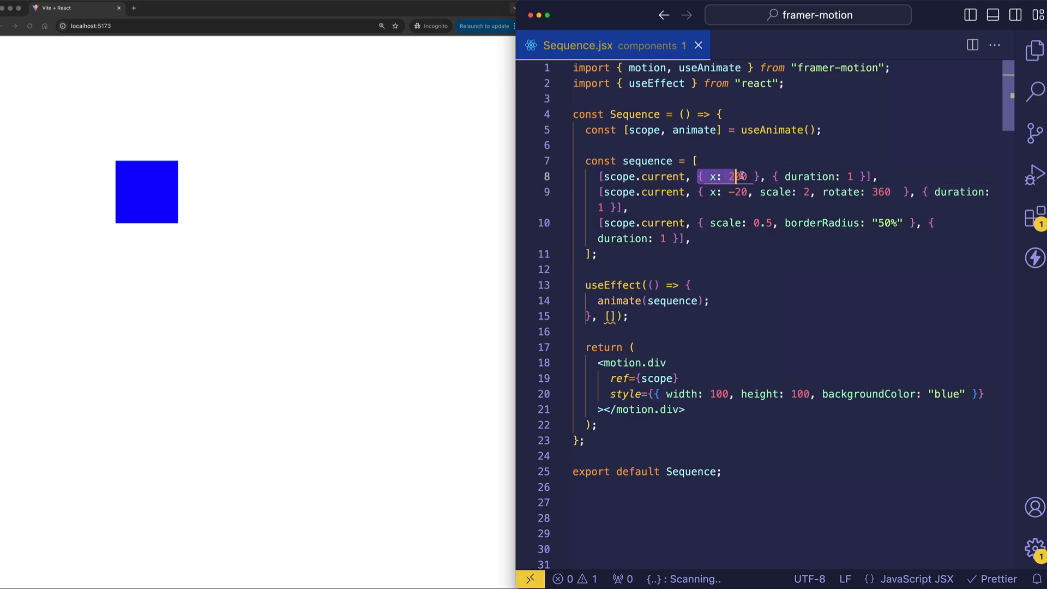
text(0)
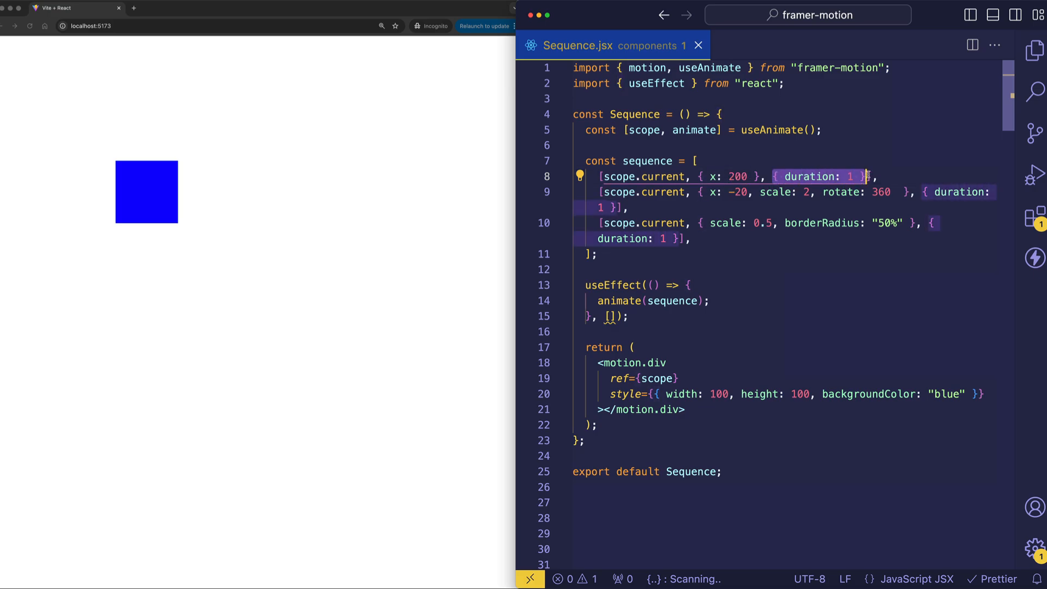
click(868, 177)
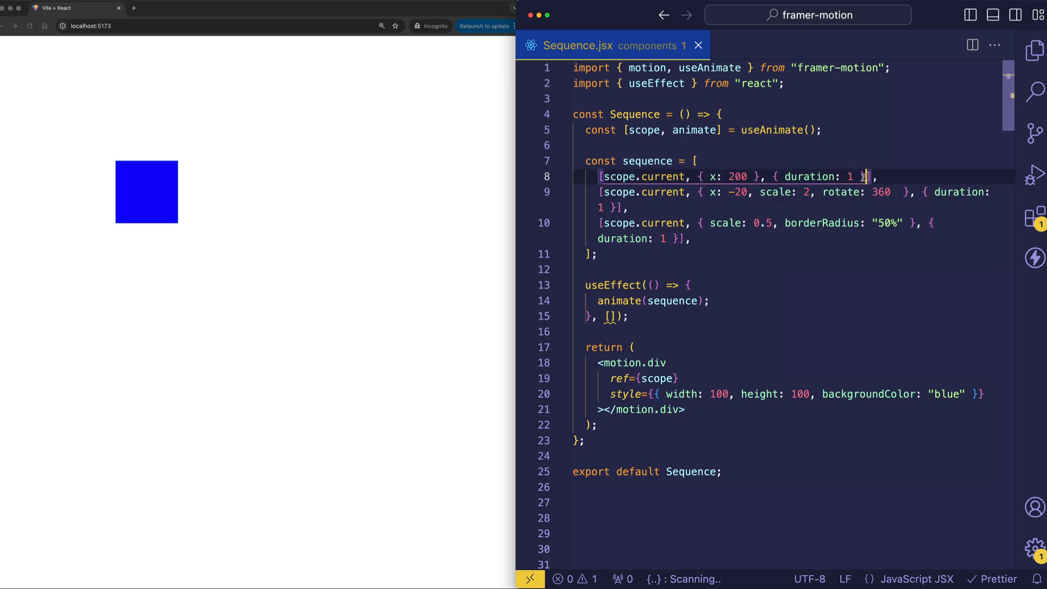
double_click(817, 176)
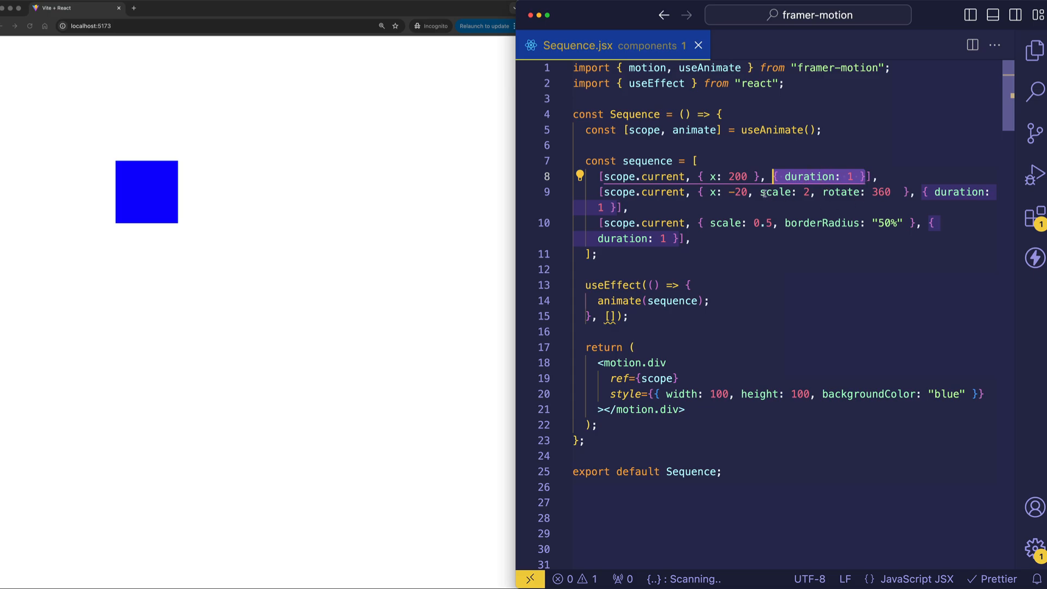
mouse_move(886, 206)
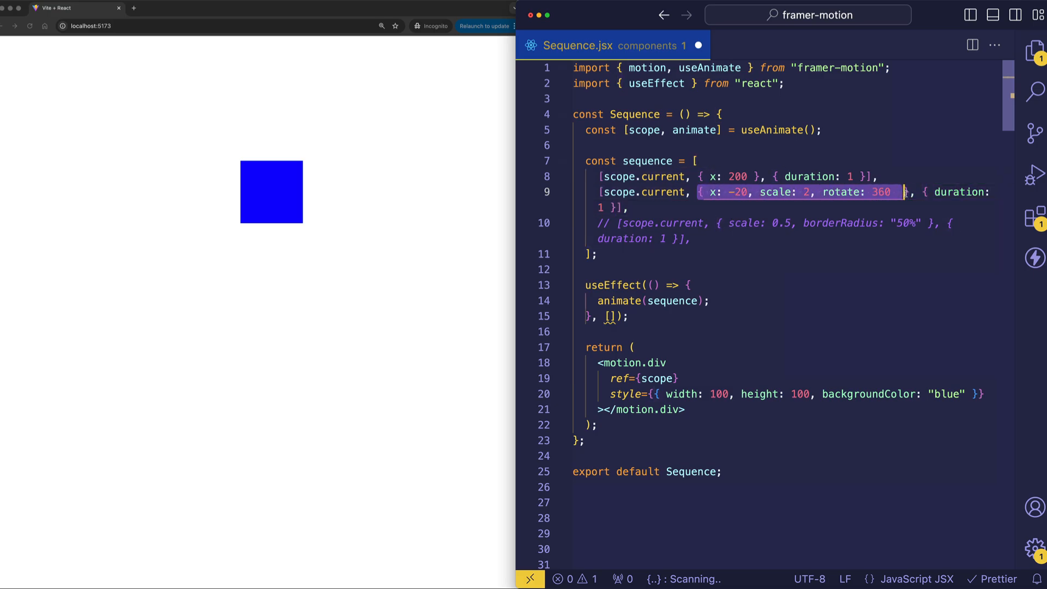
click(739, 192)
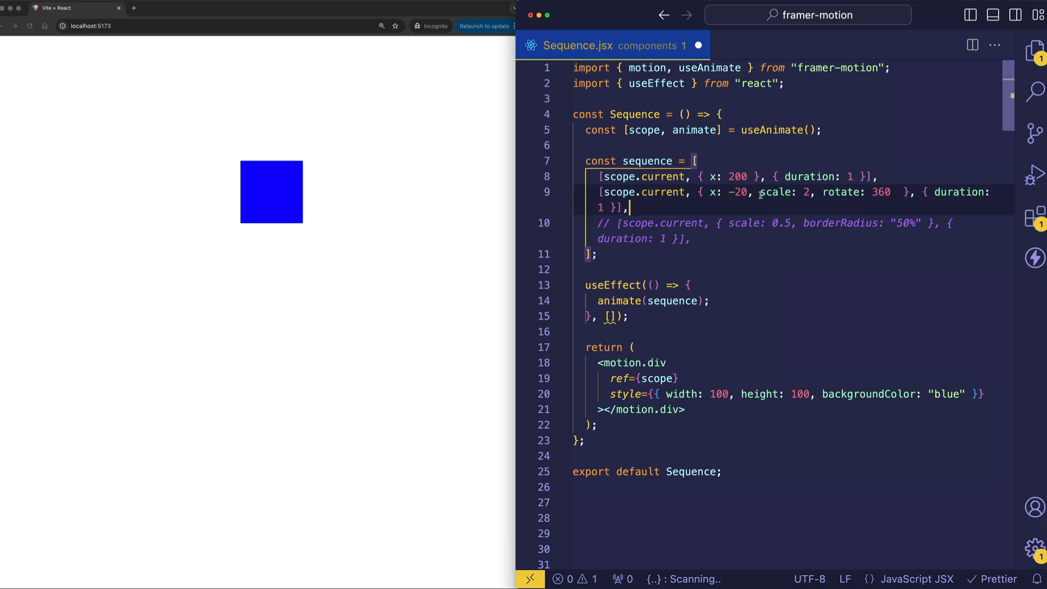
double_click(777, 192)
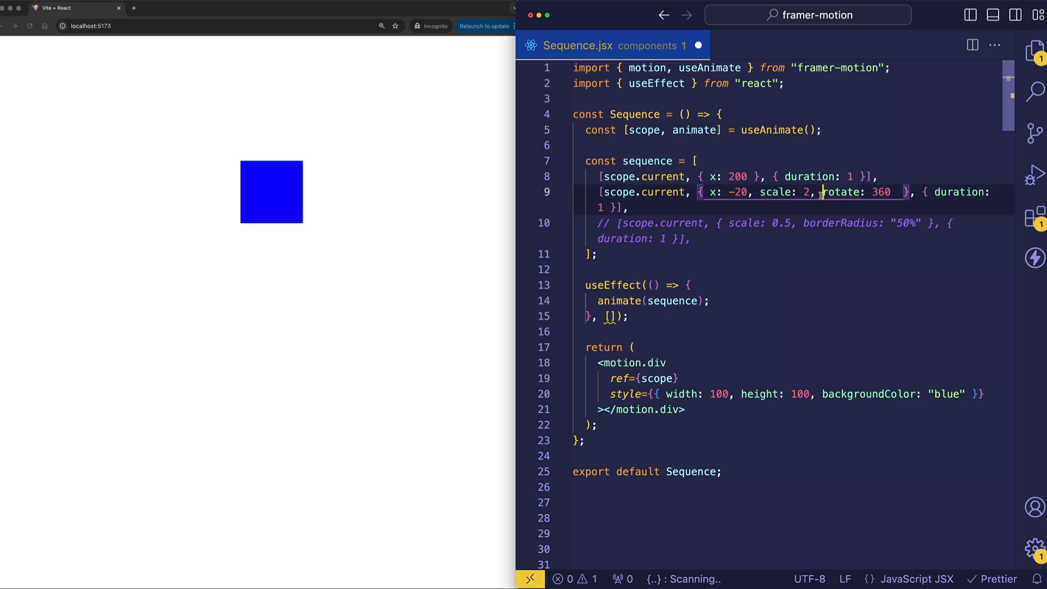
double_click(860, 192)
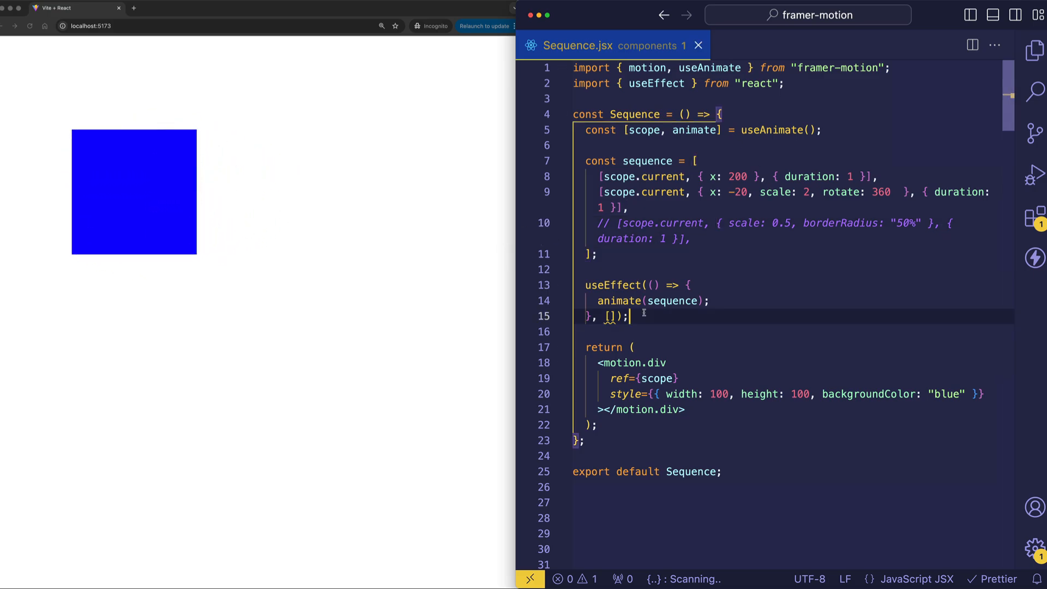
Restore the third step with scale 0.5 and borderRadius 50% as active code
click(727, 230)
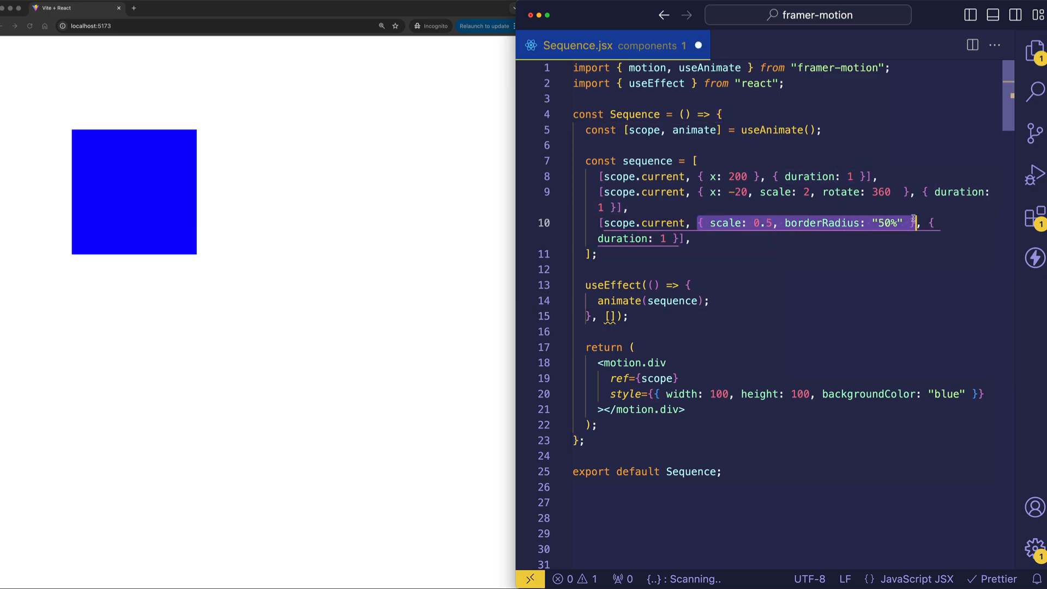
click(753, 222)
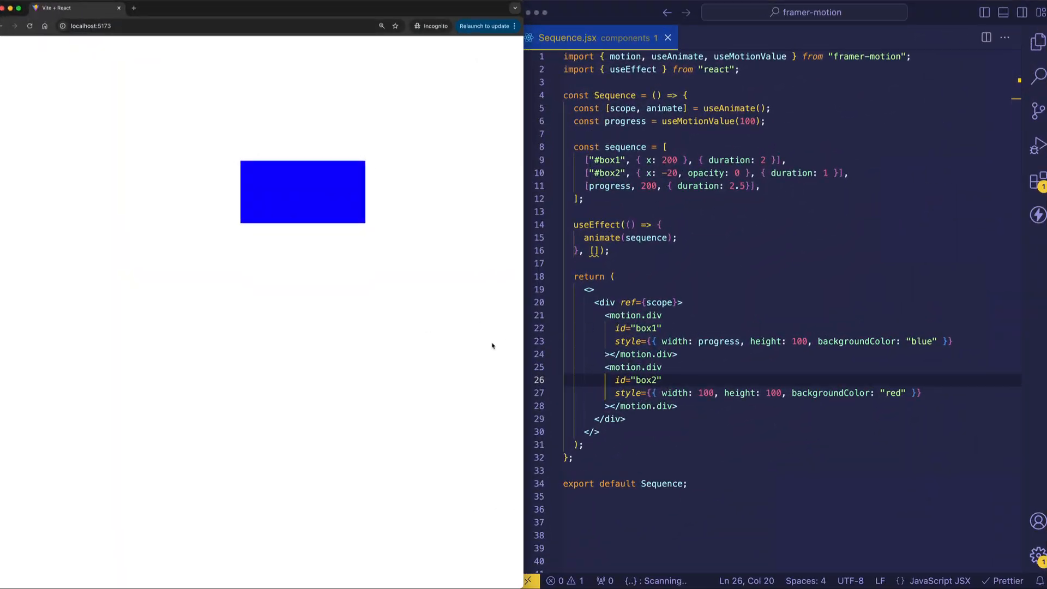
mouse_move(776, 227)
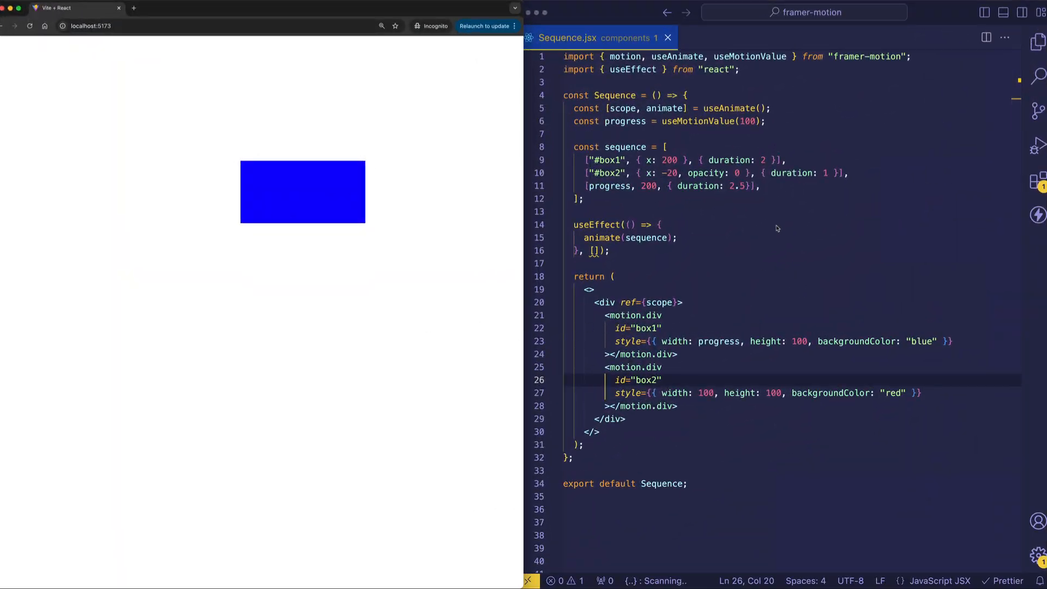
mouse_move(721, 312)
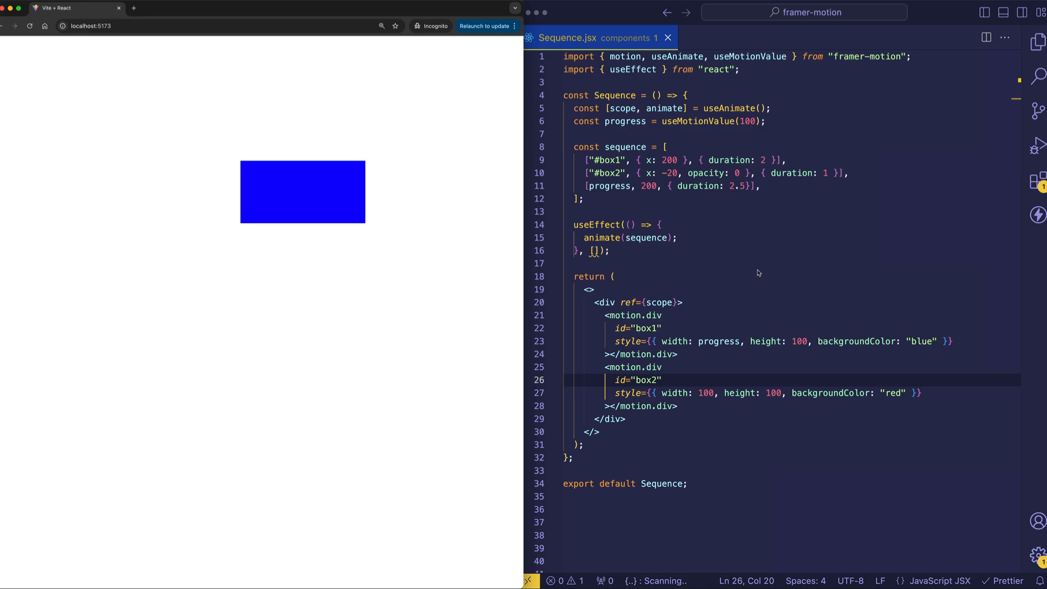
mouse_move(780, 223)
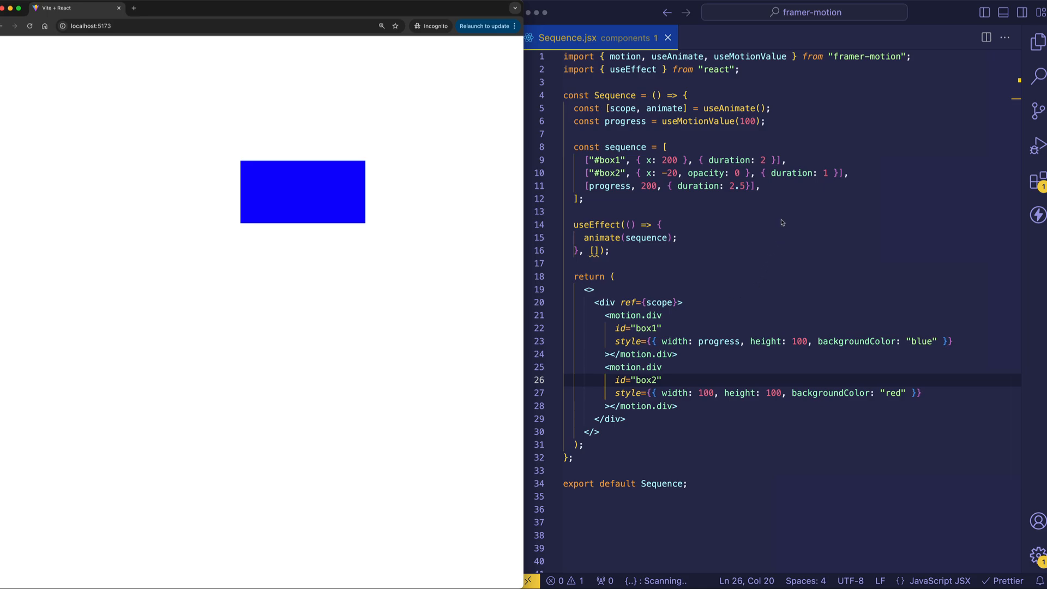
mouse_move(680, 183)
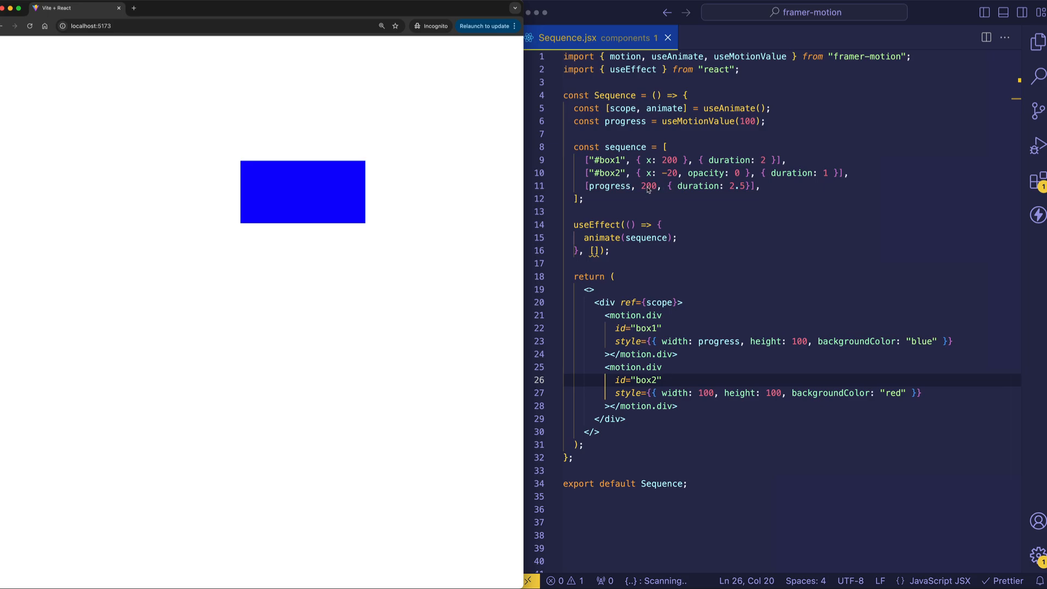
mouse_move(701, 198)
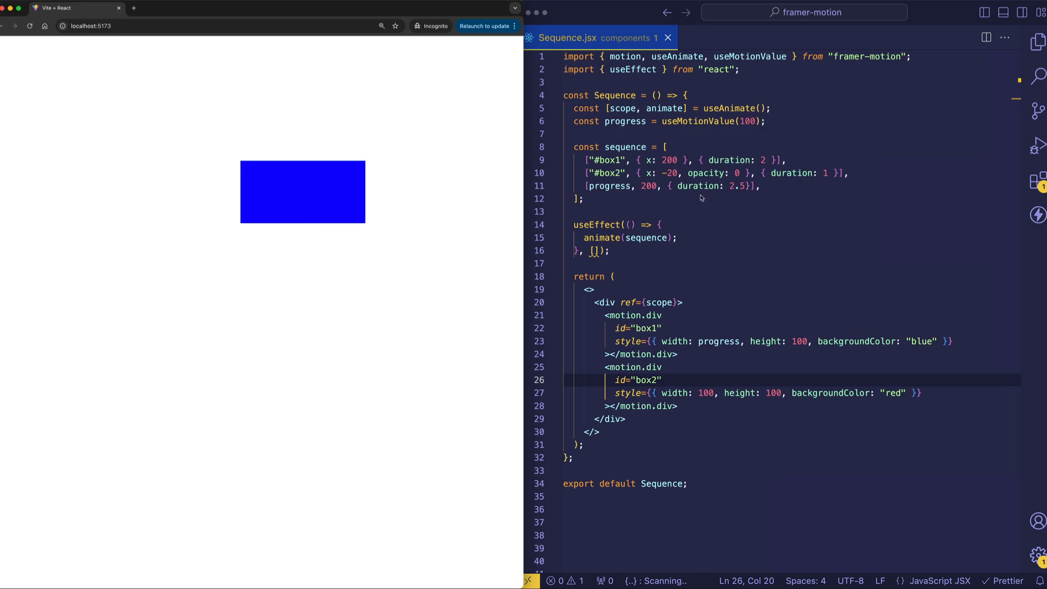
click(600, 432)
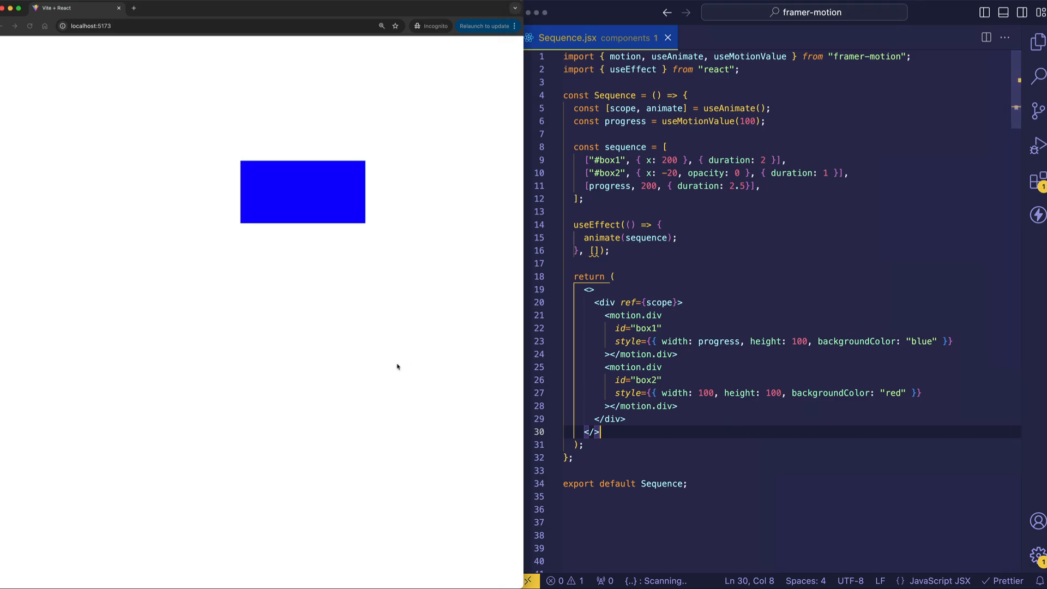
mouse_move(397, 158)
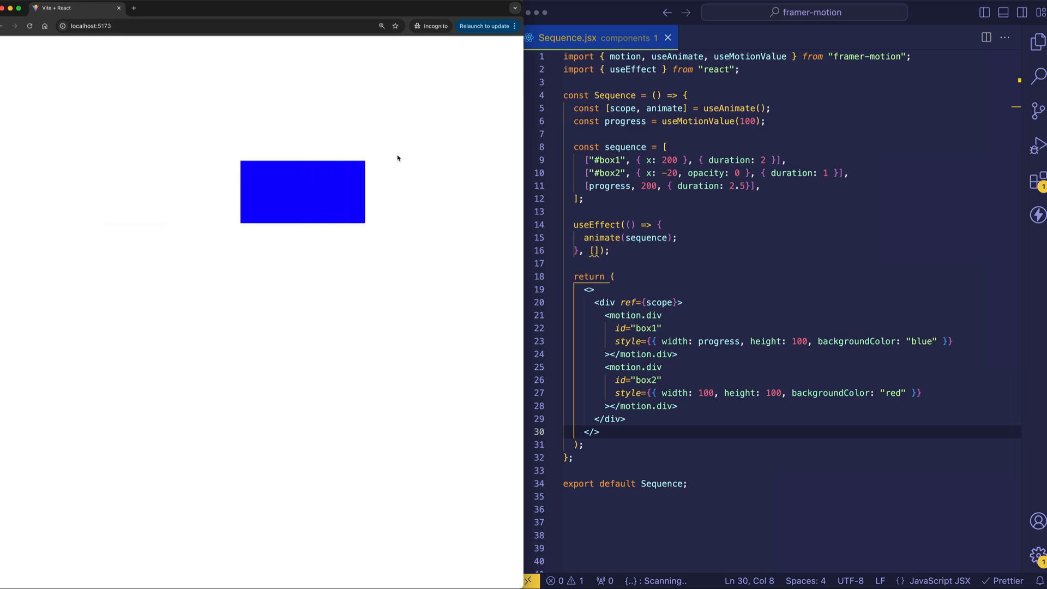
click(763, 262)
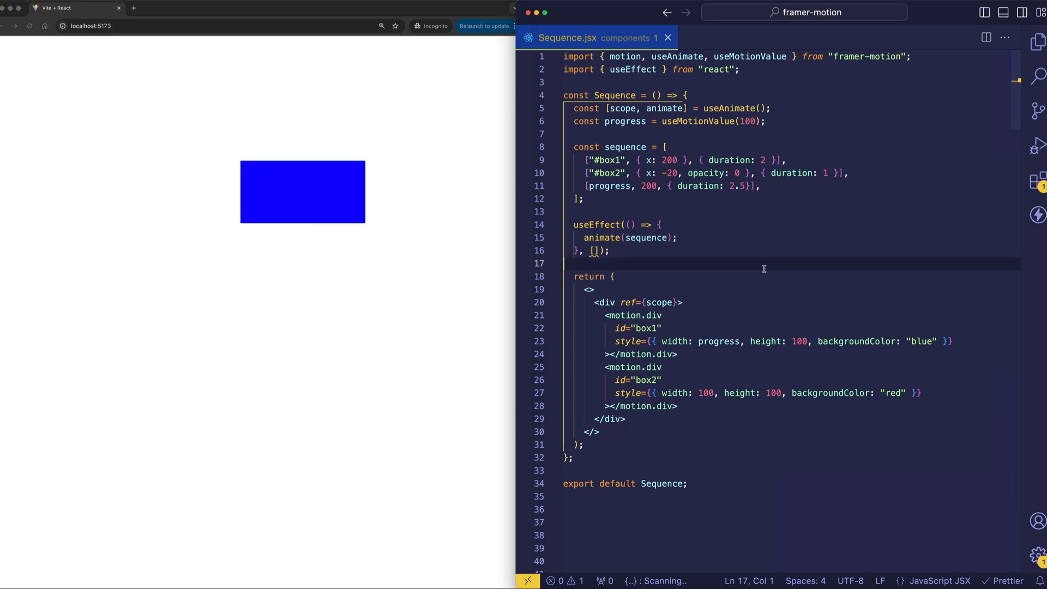
mouse_move(704, 357)
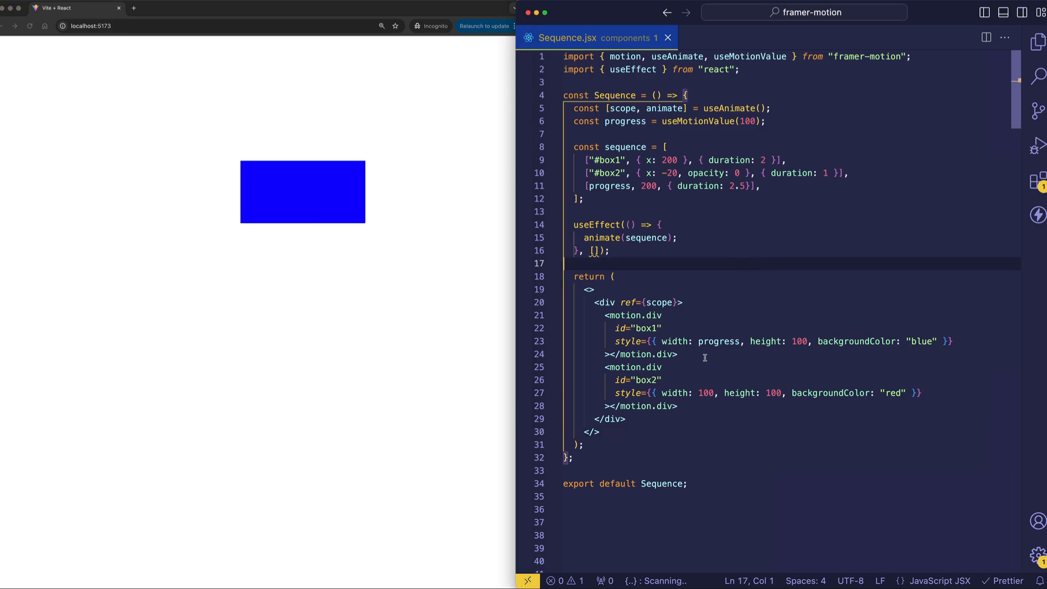
mouse_move(660, 274)
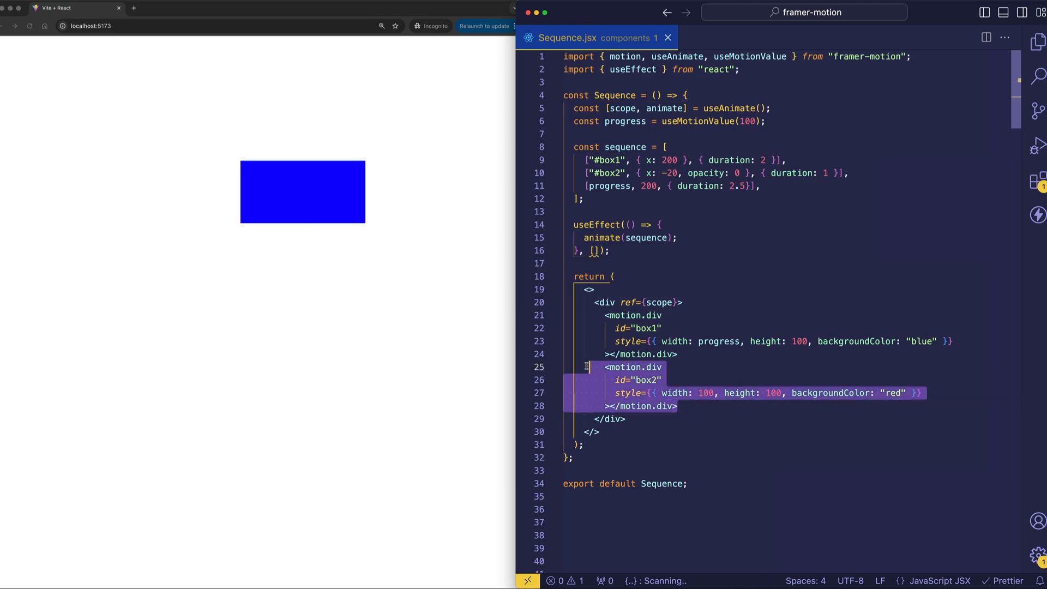
click(684, 302)
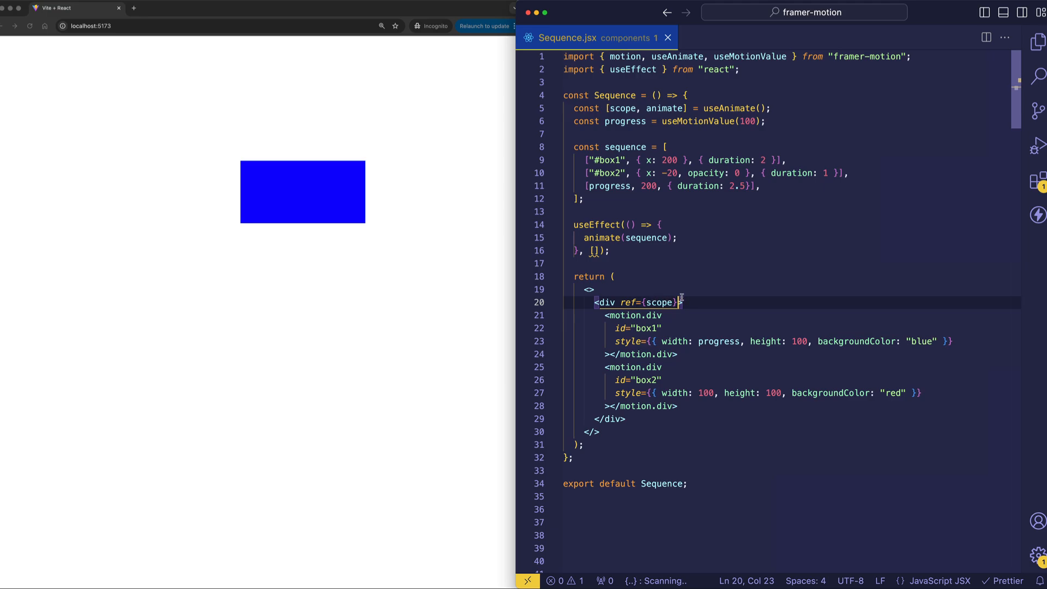
click(676, 392)
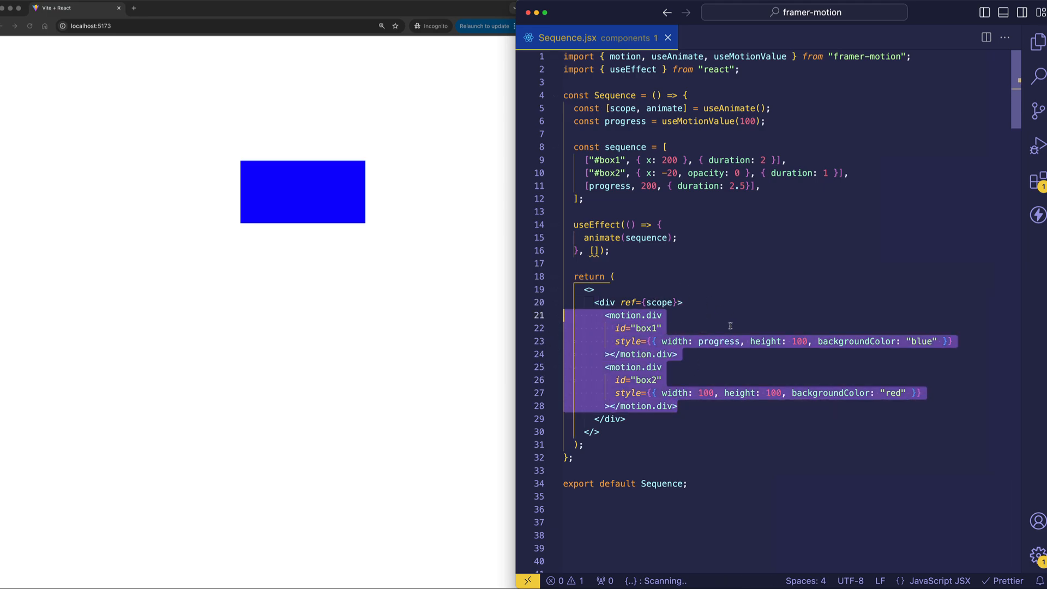
click(632, 314)
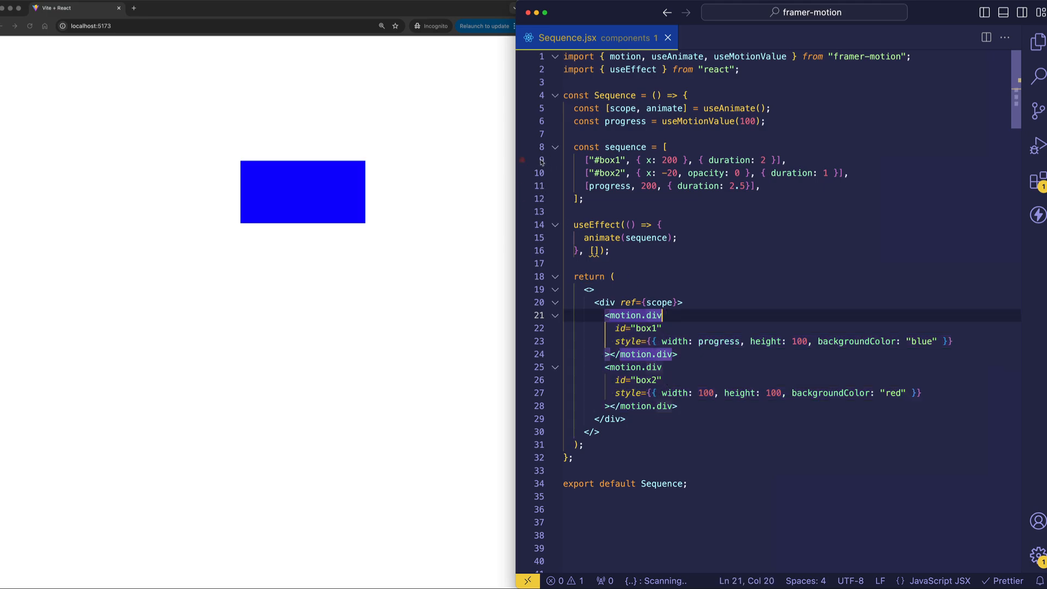
click(688, 159)
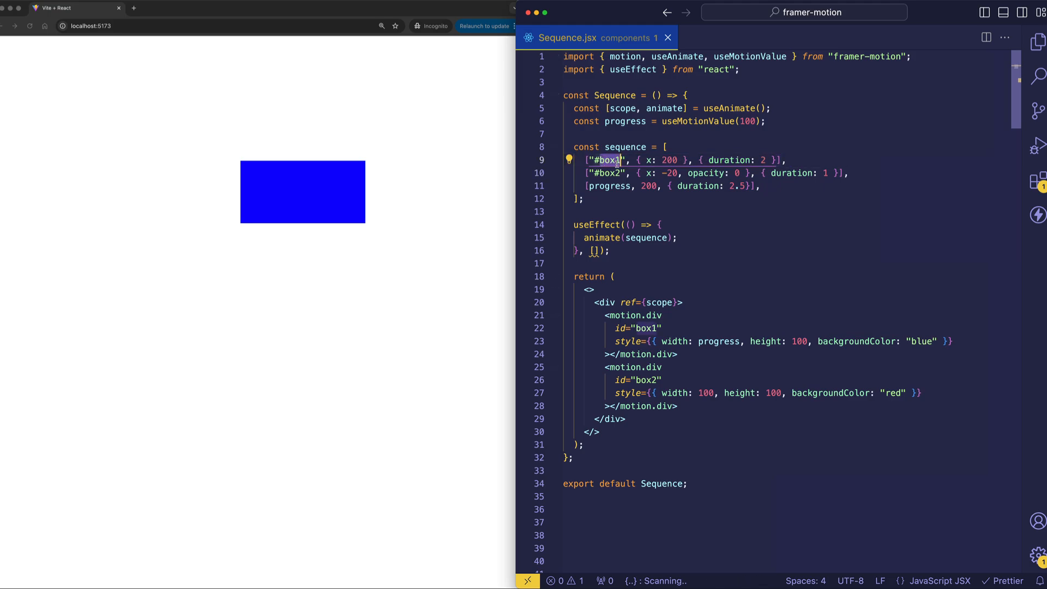
mouse_move(677, 327)
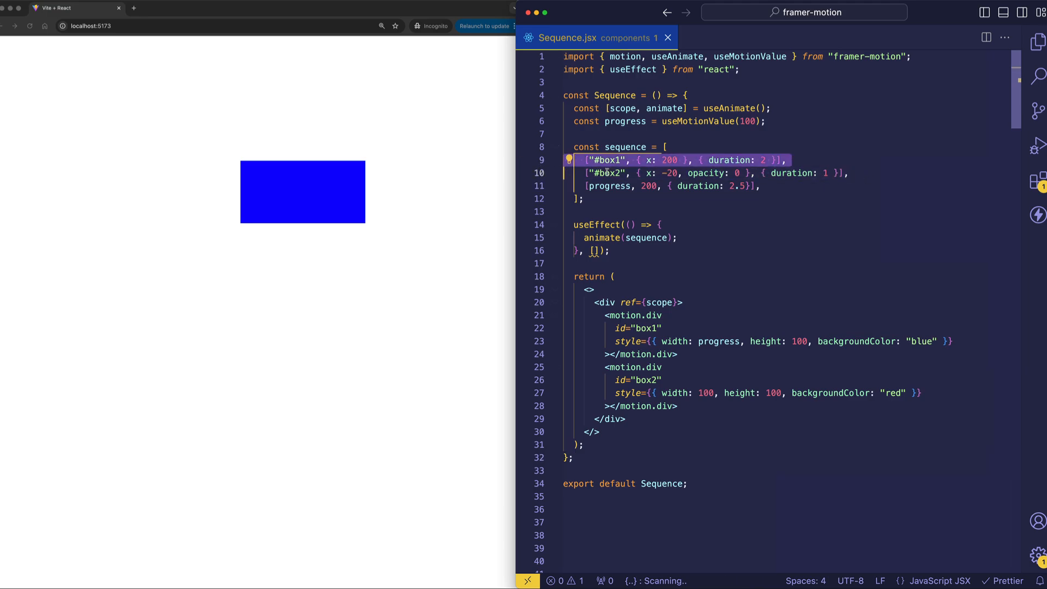
mouse_move(607, 330)
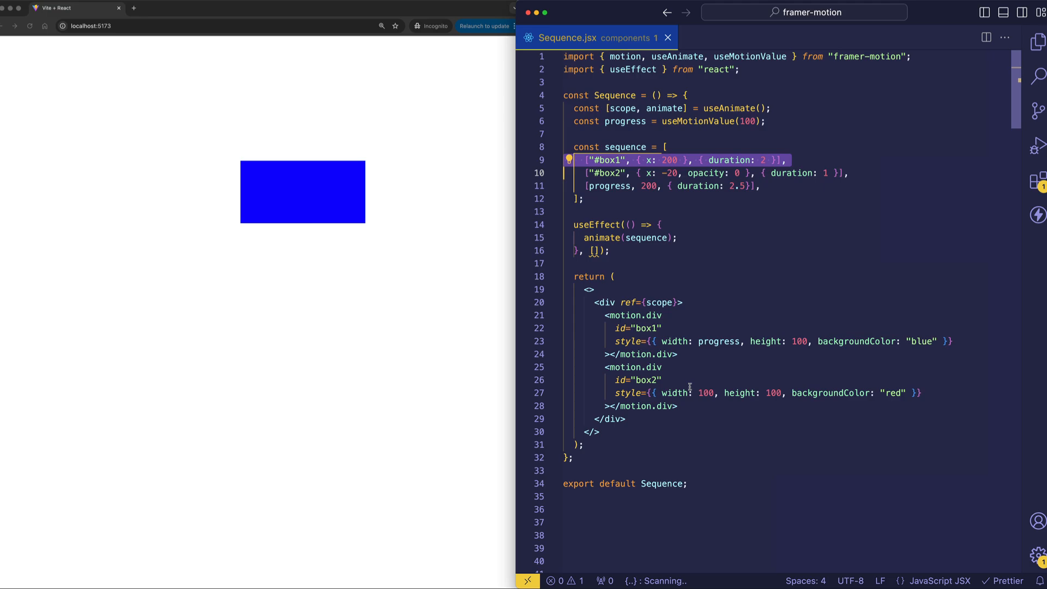
mouse_move(606, 160)
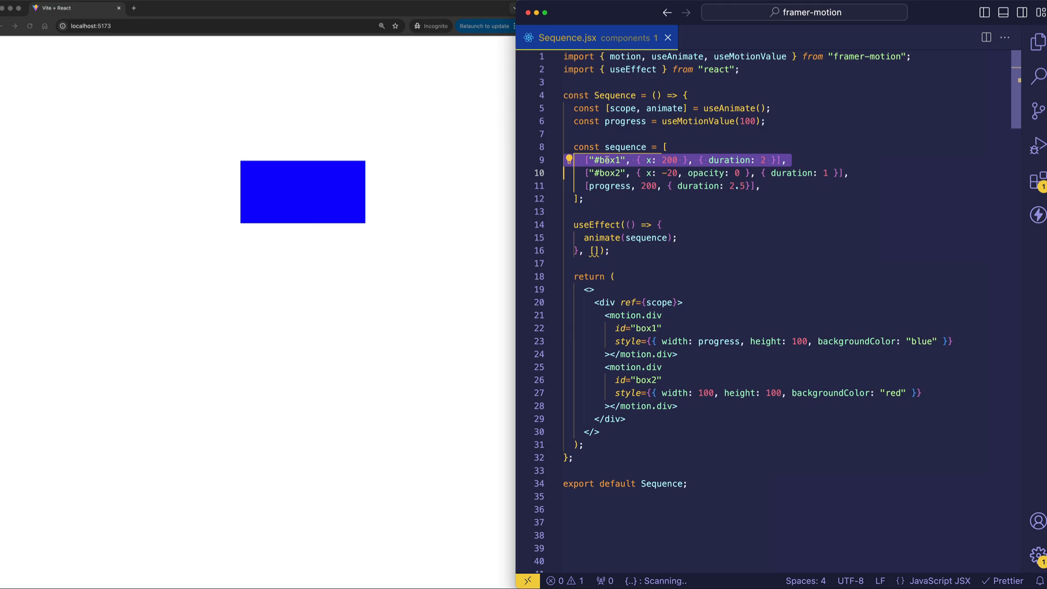
mouse_move(709, 397)
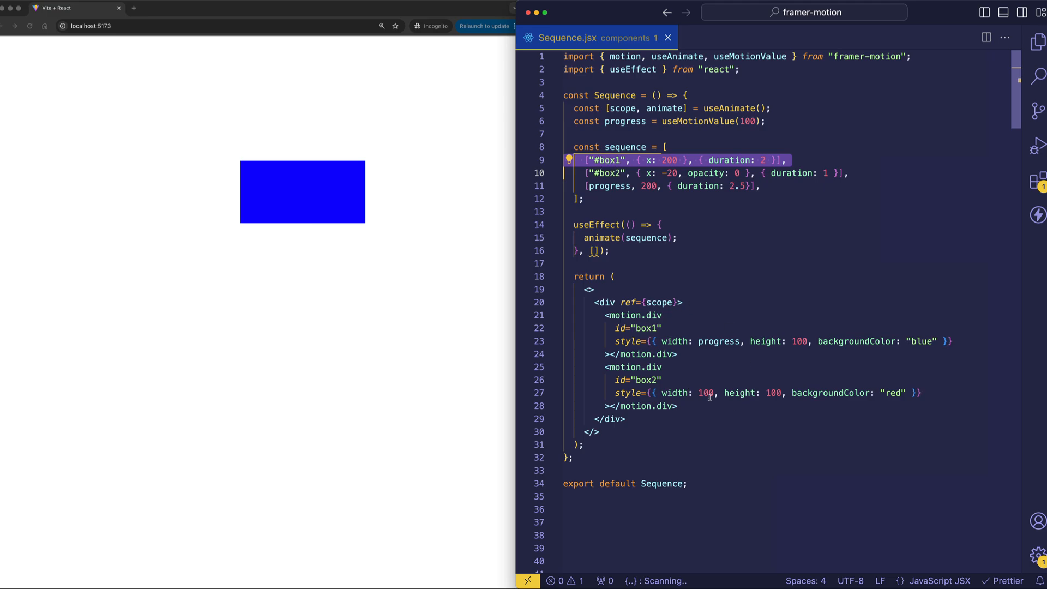
mouse_move(719, 380)
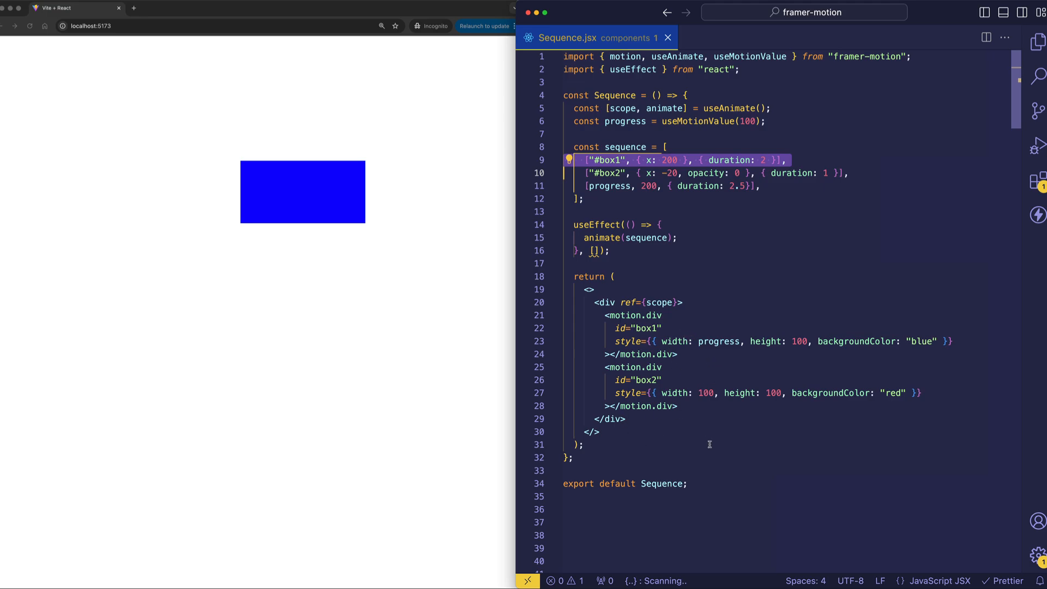
mouse_move(713, 451)
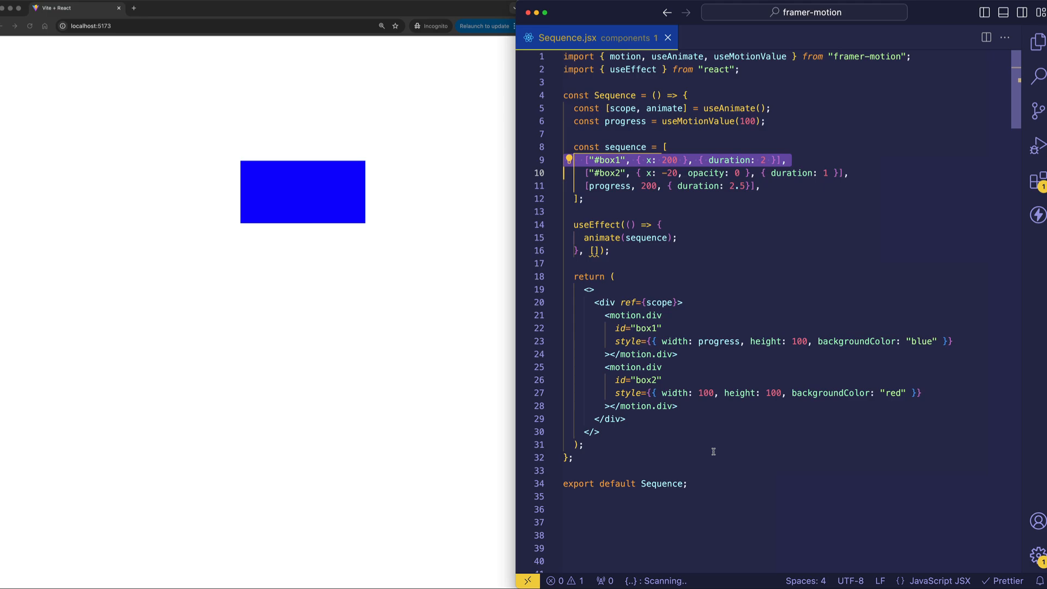
mouse_move(656, 306)
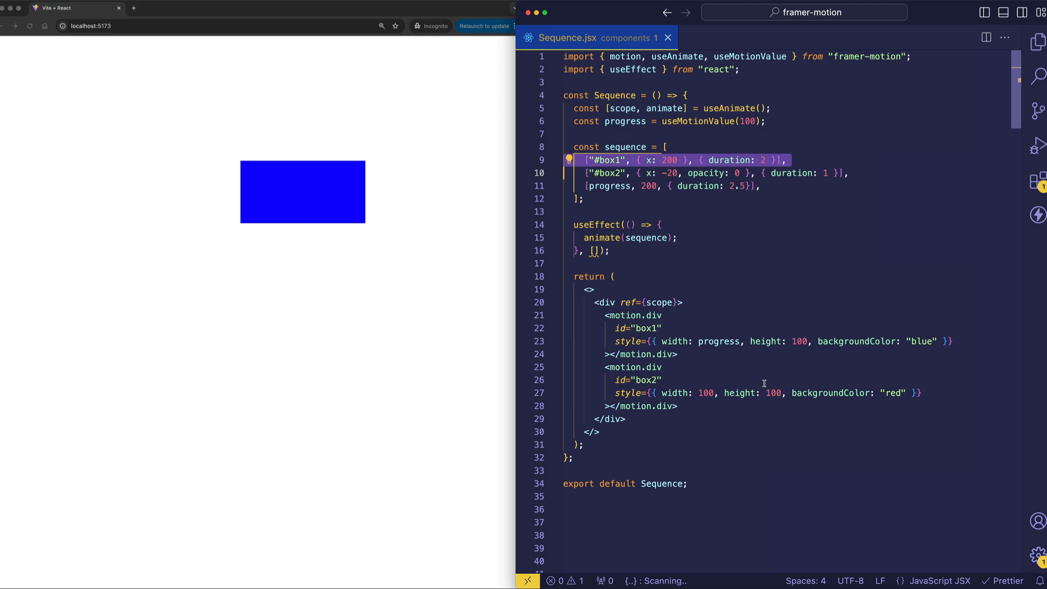
mouse_move(723, 261)
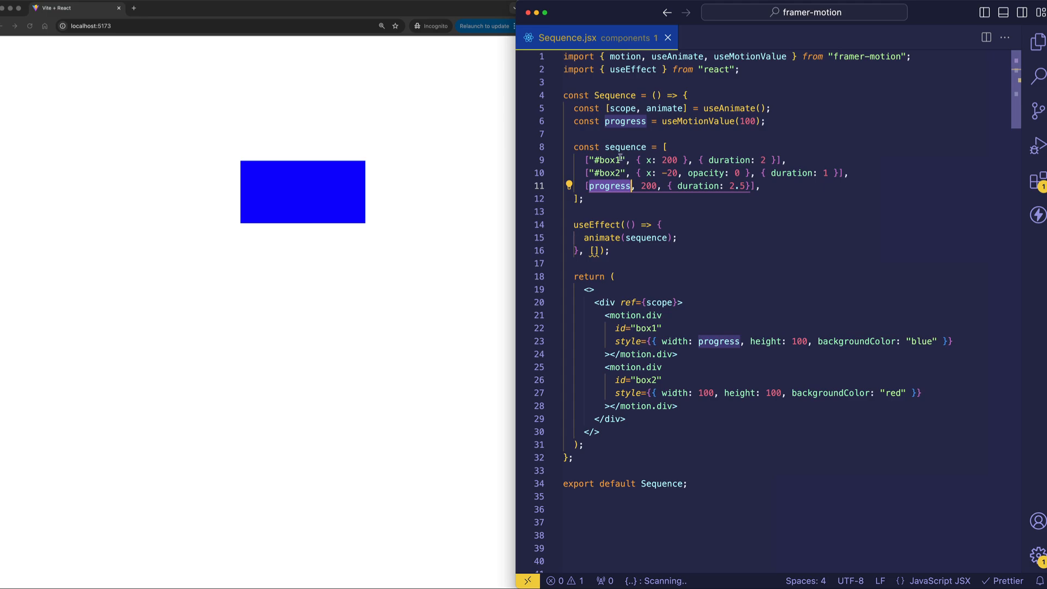
mouse_move(745, 173)
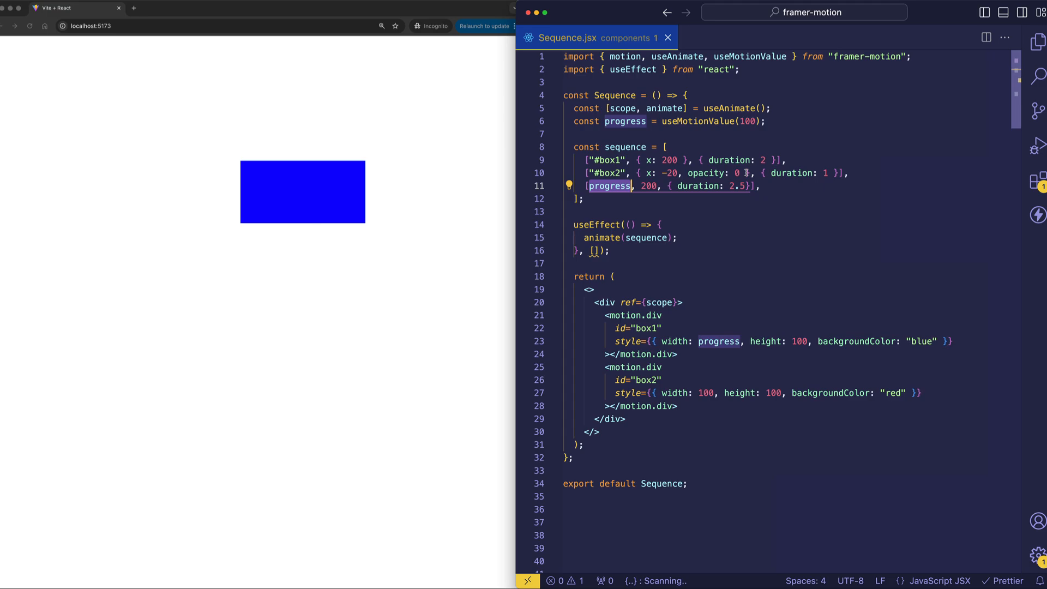
mouse_move(733, 106)
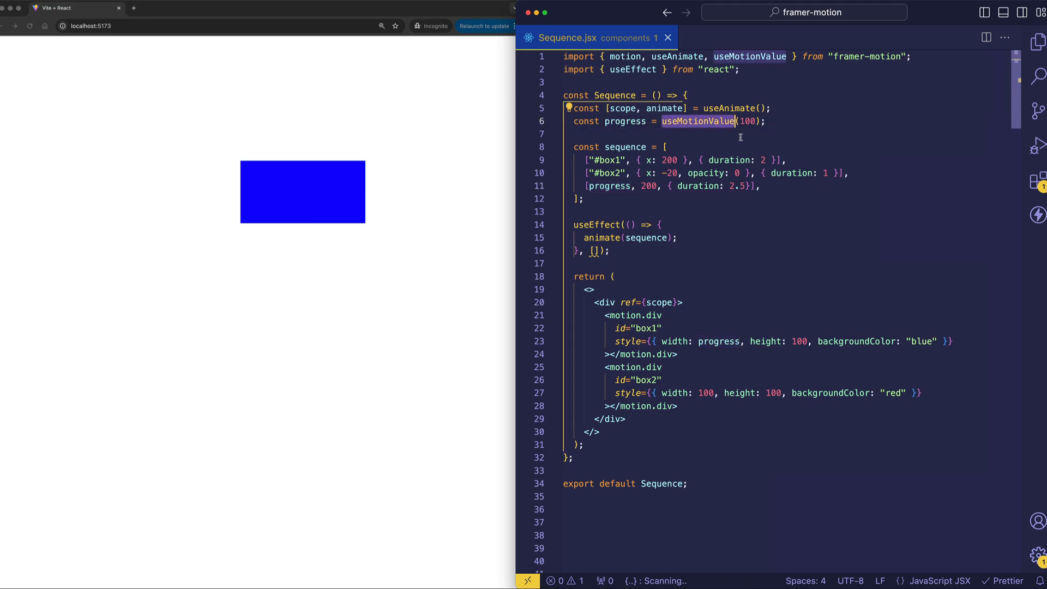
click(703, 121)
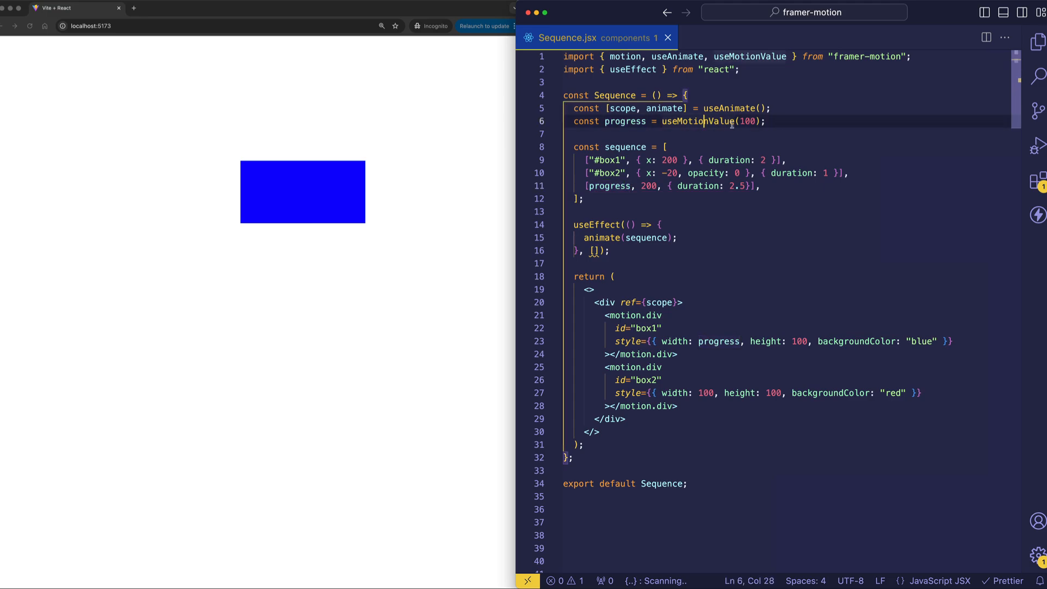
click(767, 121)
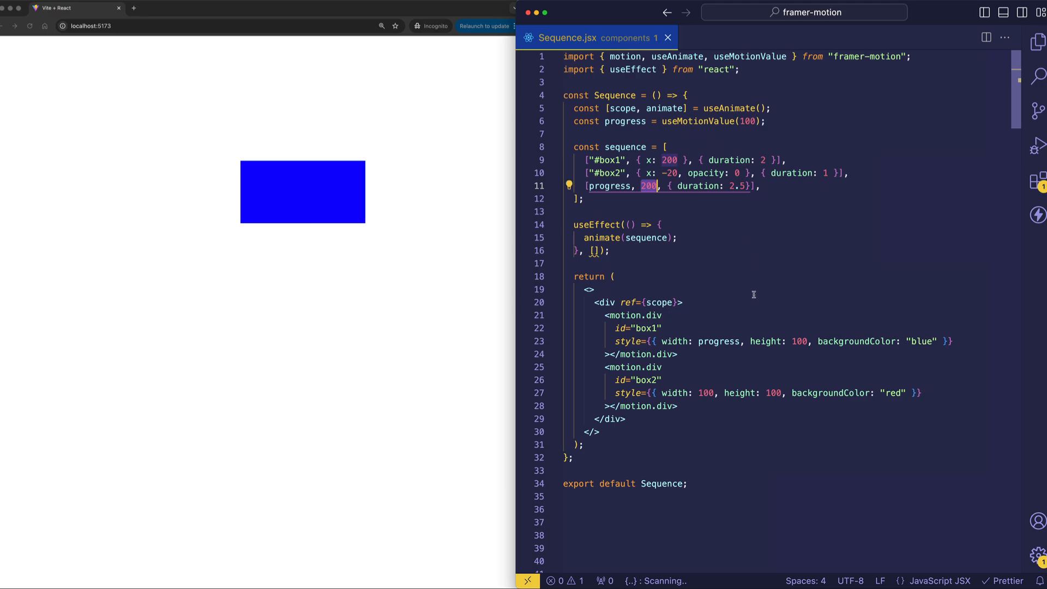
double_click(673, 341)
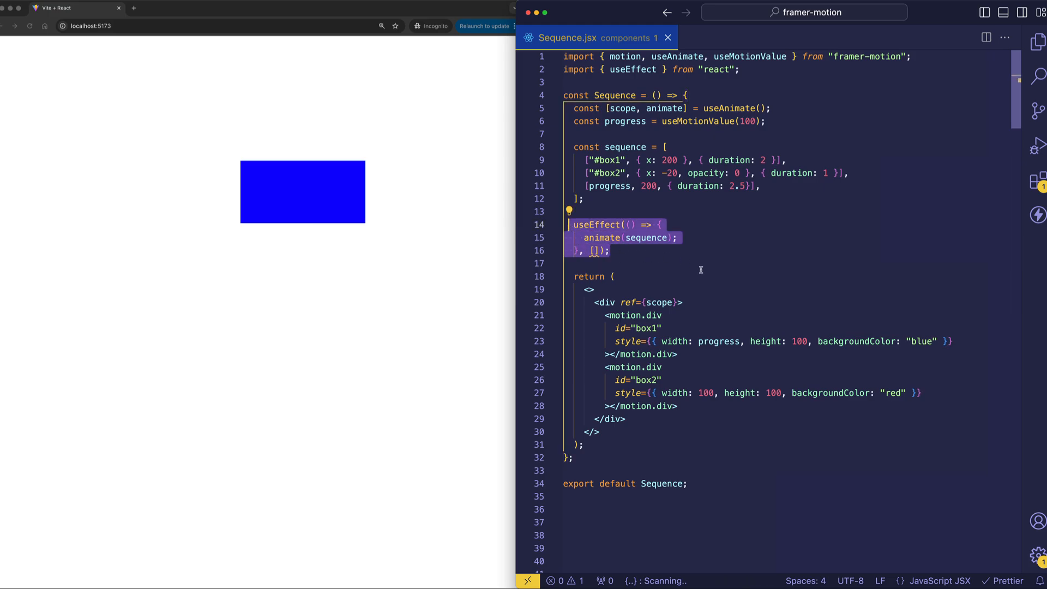
Single out the animate call inside useEffect and the useAnimate hook it comes from
click(676, 238)
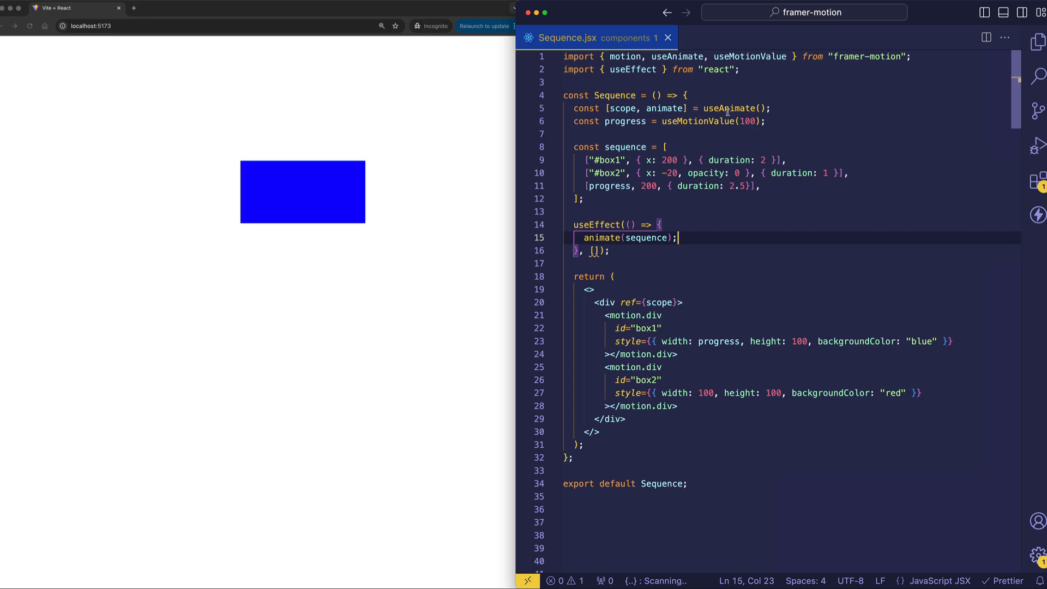
mouse_move(604, 237)
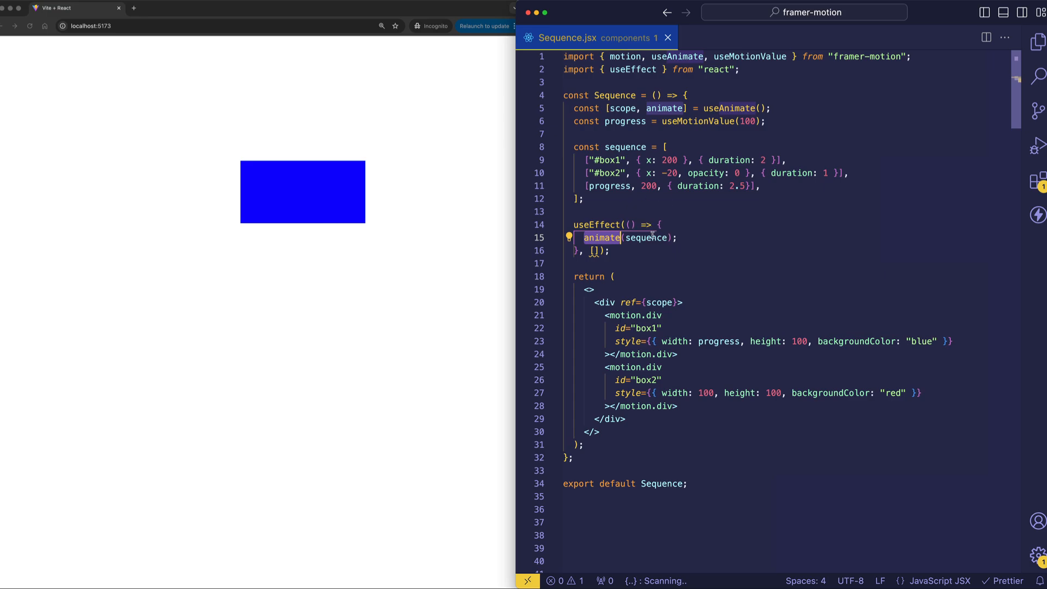
click(731, 108)
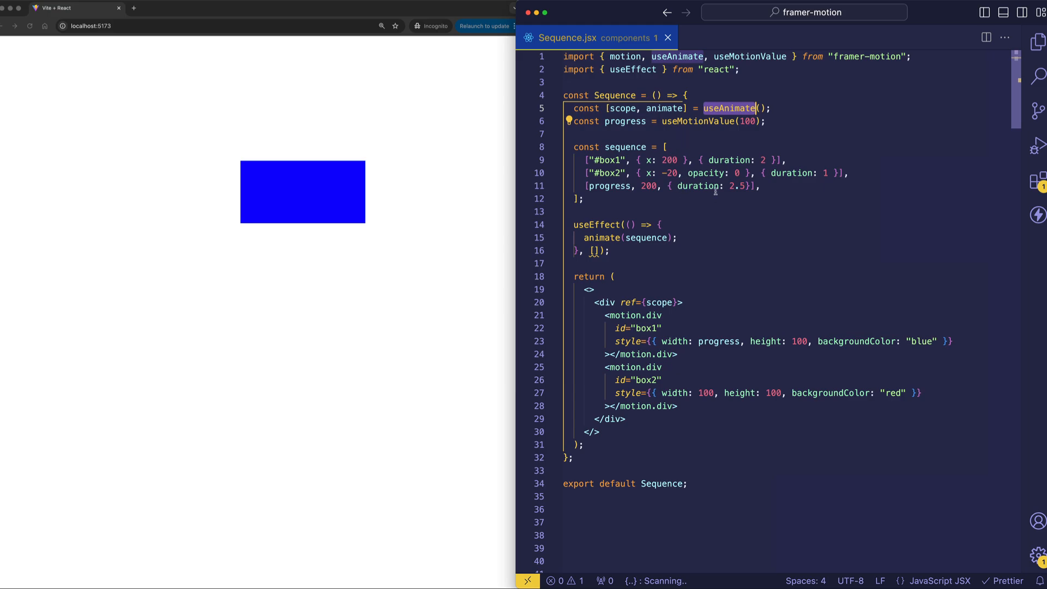
mouse_move(698, 174)
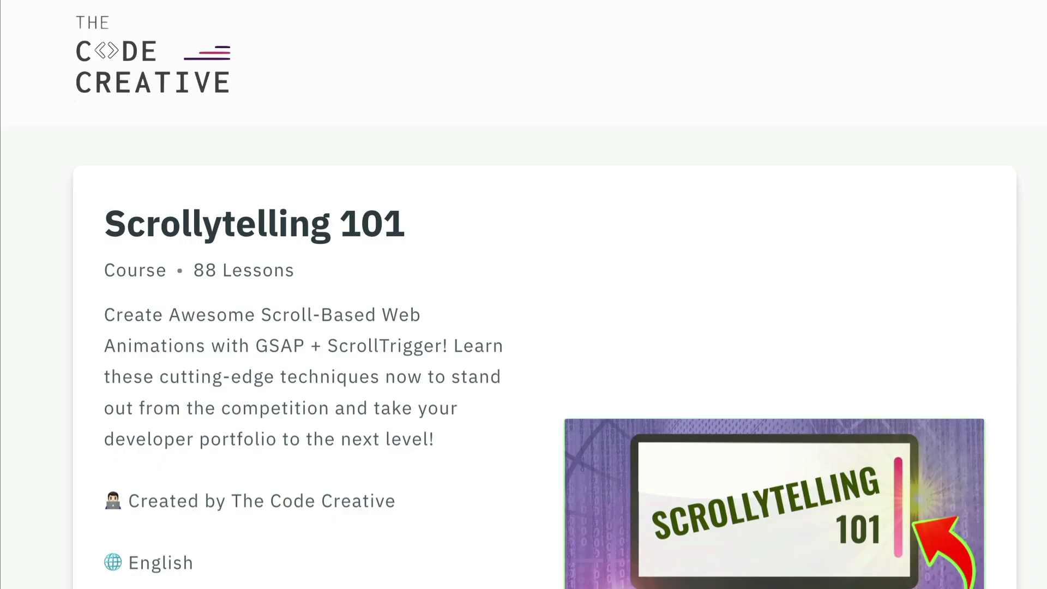
scroll(down, 3)
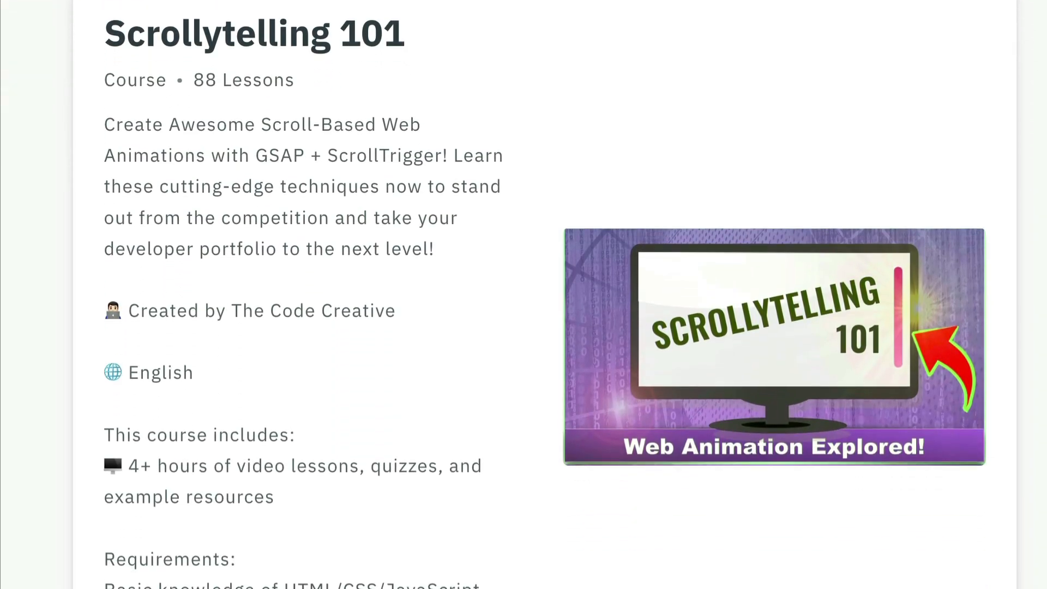
scroll(down, 3)
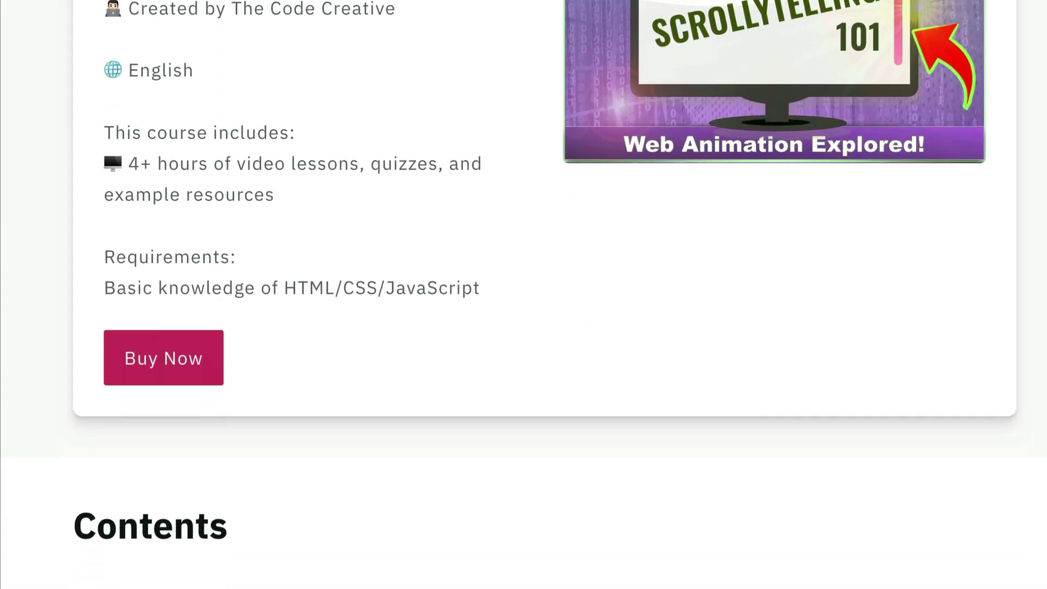
scroll(down, 3)
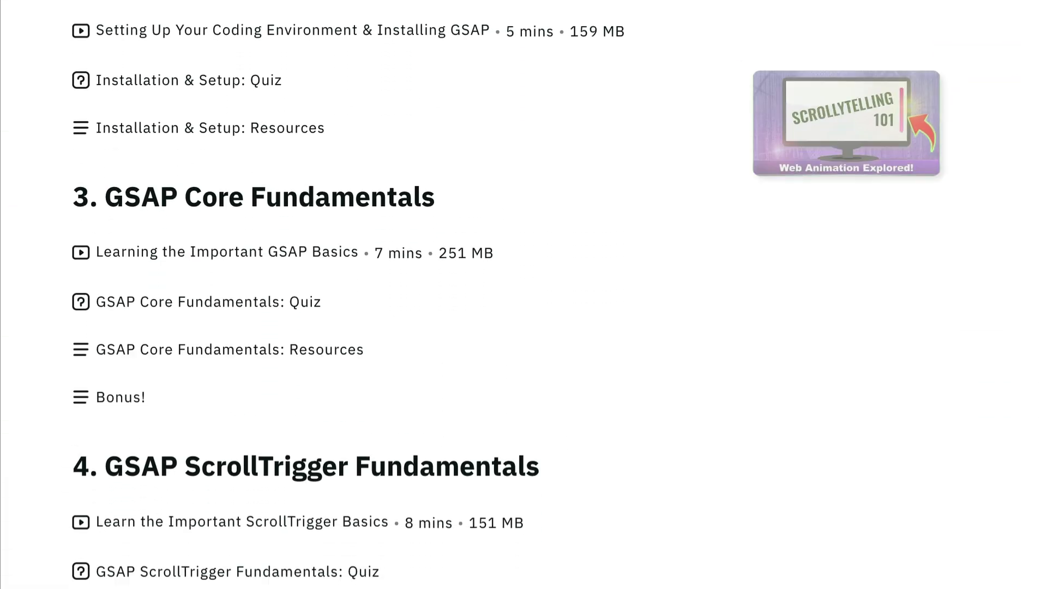
scroll(down, 3)
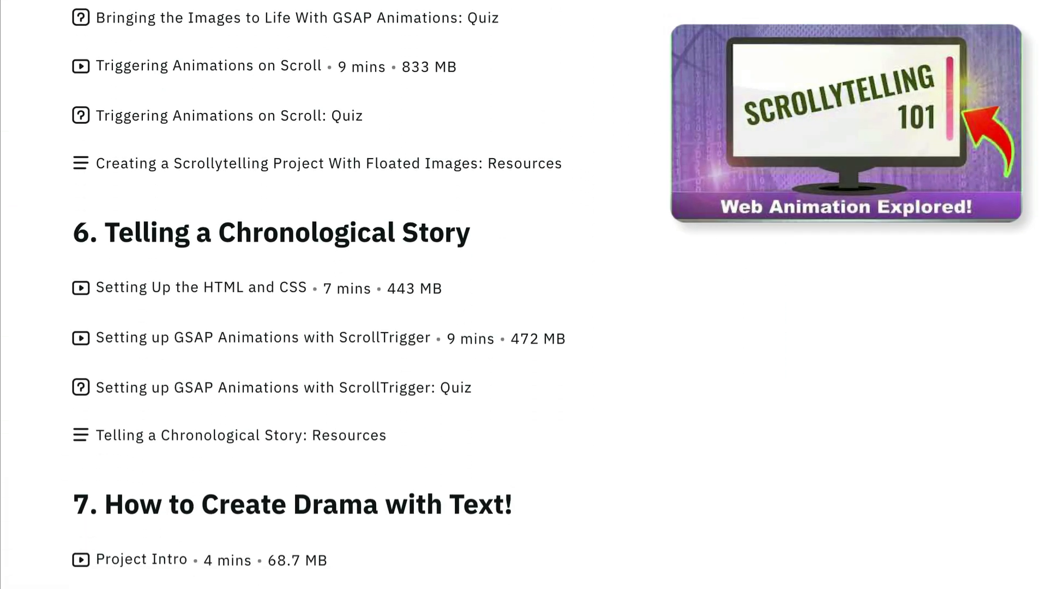
scroll(down, 3)
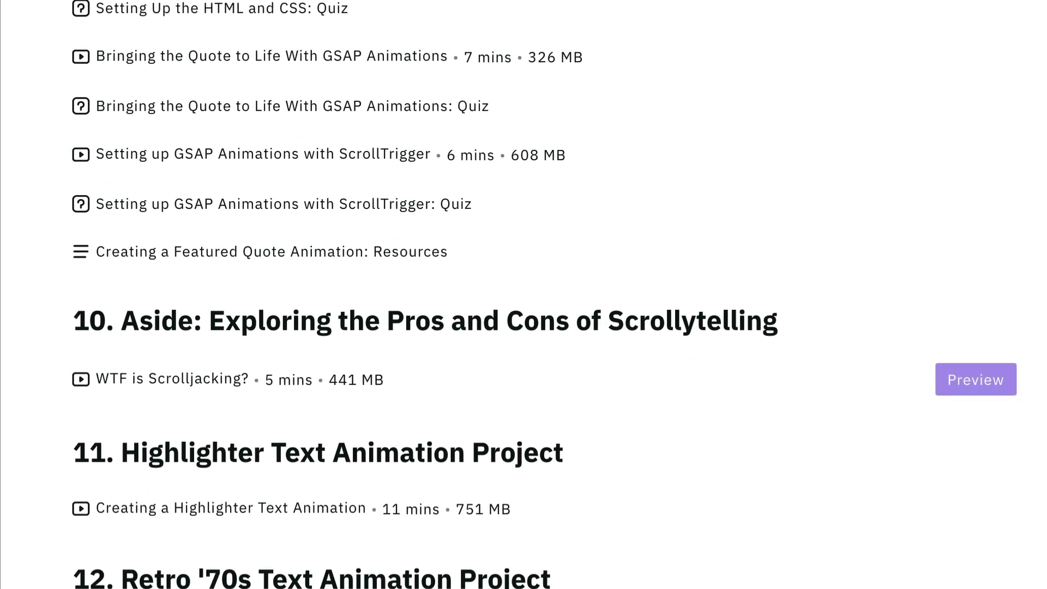
scroll(down, 3)
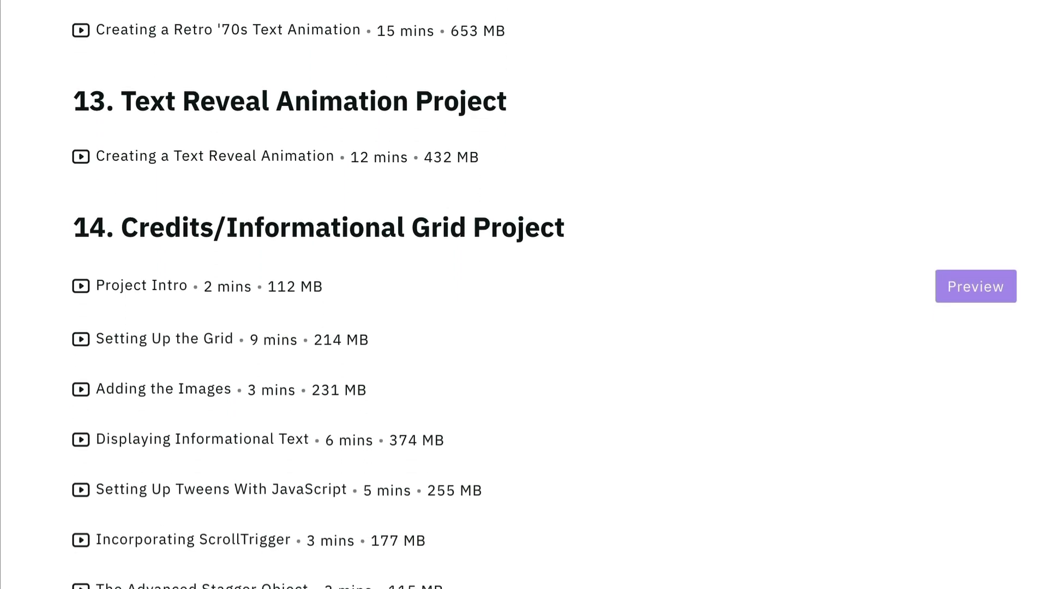